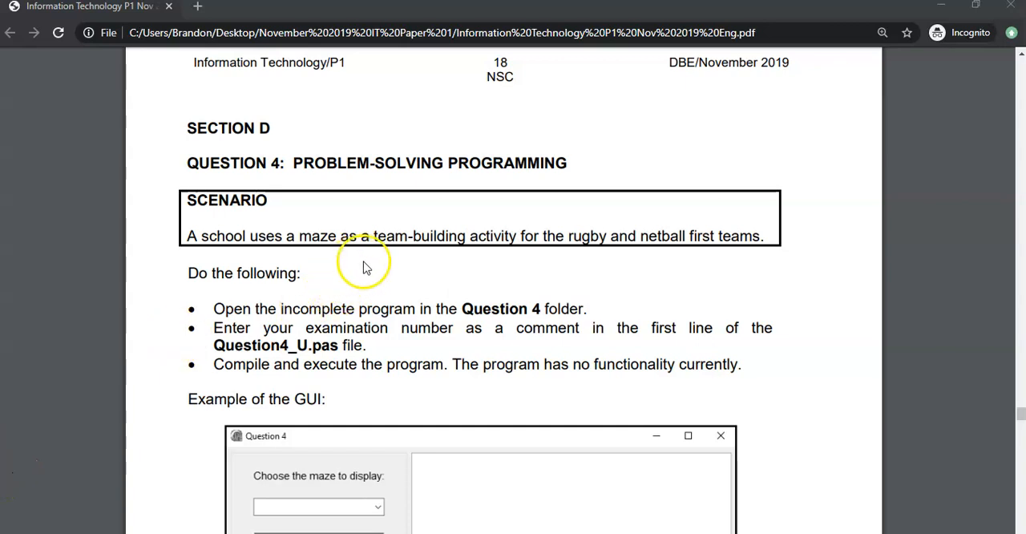
{"action": "mouse_move", "coordinate": [314, 292]}
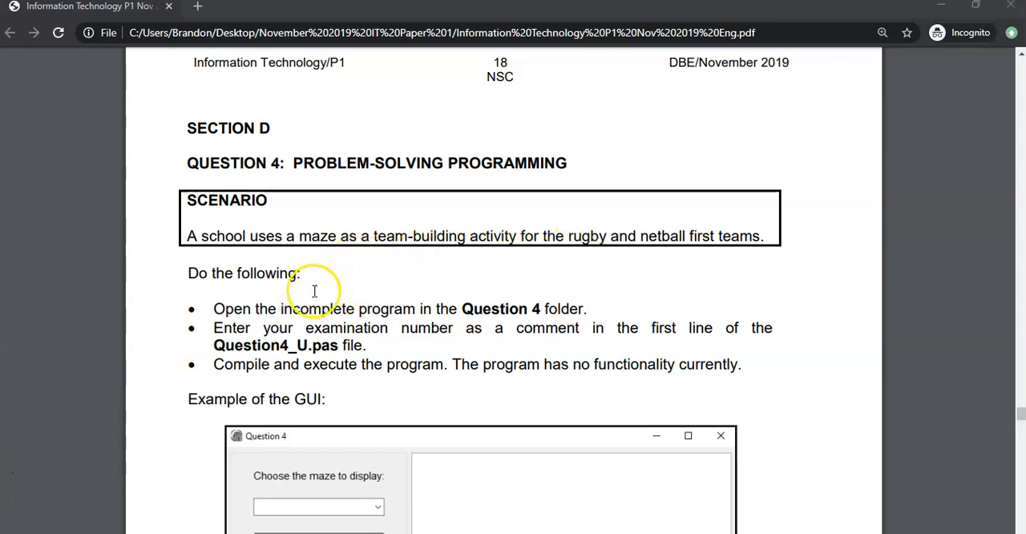
Scroll the exam PDF down through the Question 4 scenario to the maze legend and task 4.1.
{"action": "scroll", "scroll_direction": "down", "scroll_amount": 3}
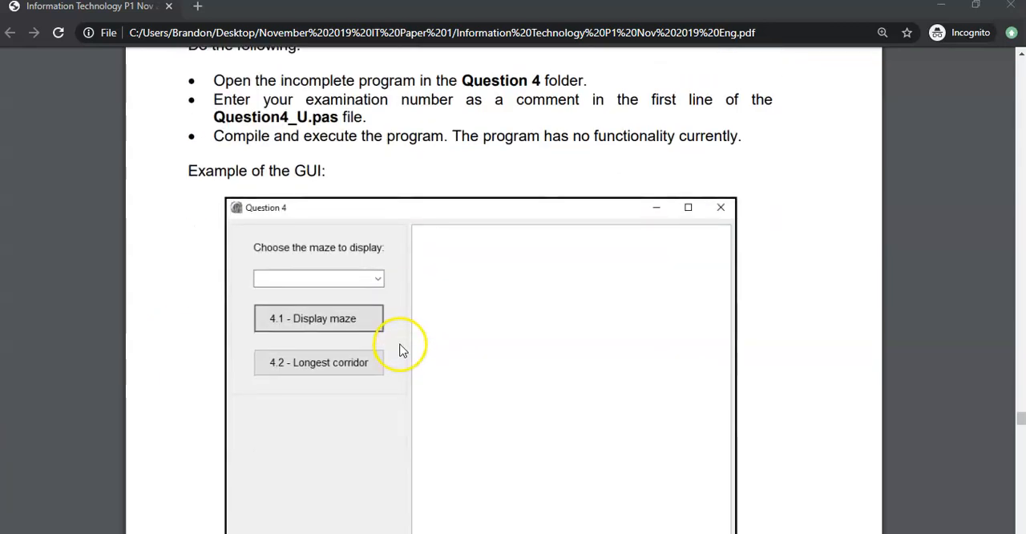
{"action": "scroll", "scroll_direction": "down", "scroll_amount": 3}
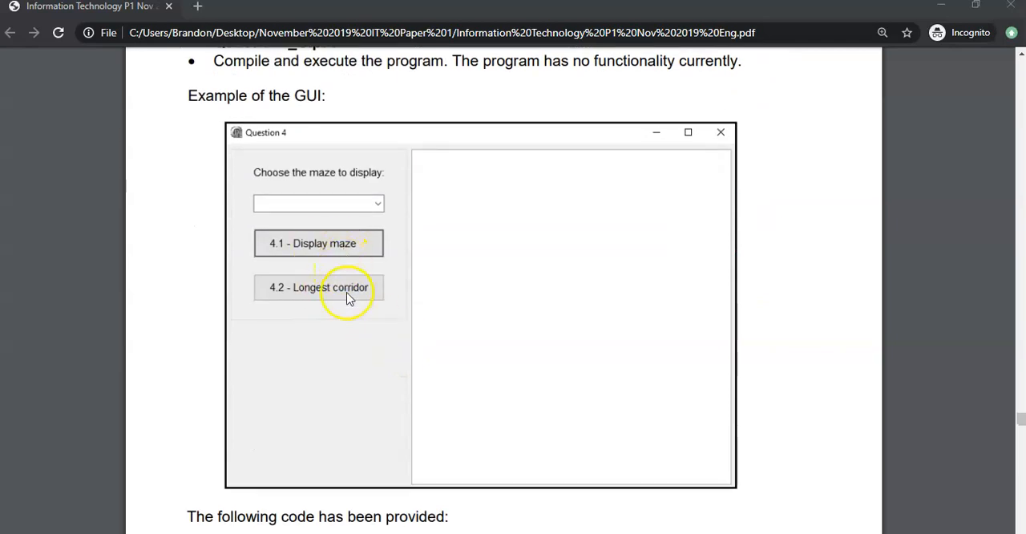
{"action": "scroll", "scroll_direction": "down", "scroll_amount": 3}
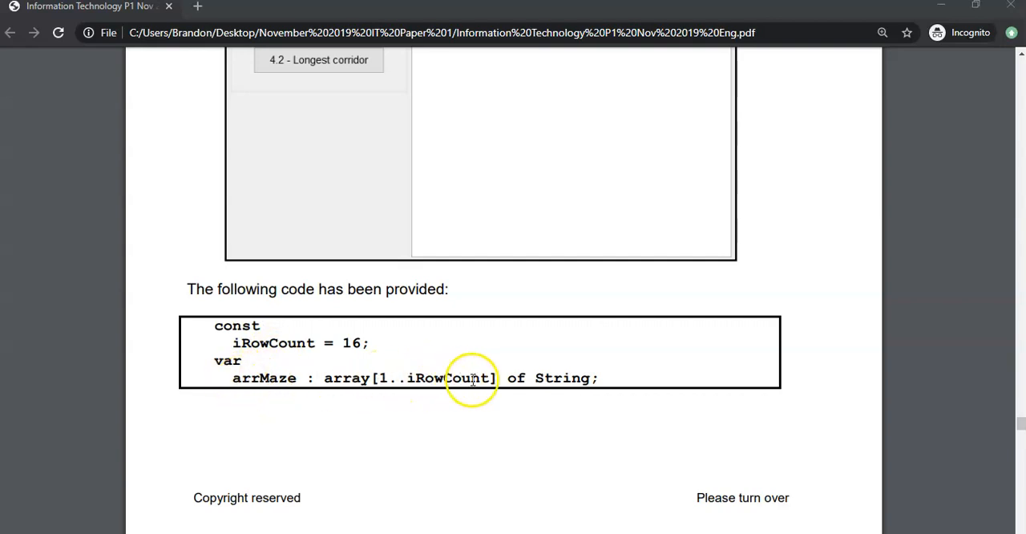
{"action": "mouse_move", "coordinate": [311, 378]}
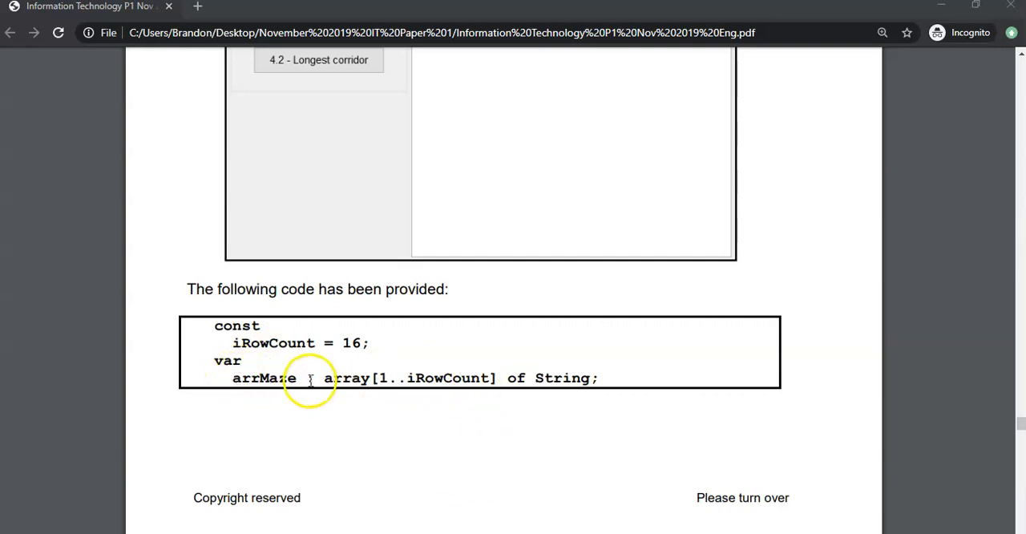
{"action": "mouse_move", "coordinate": [433, 366]}
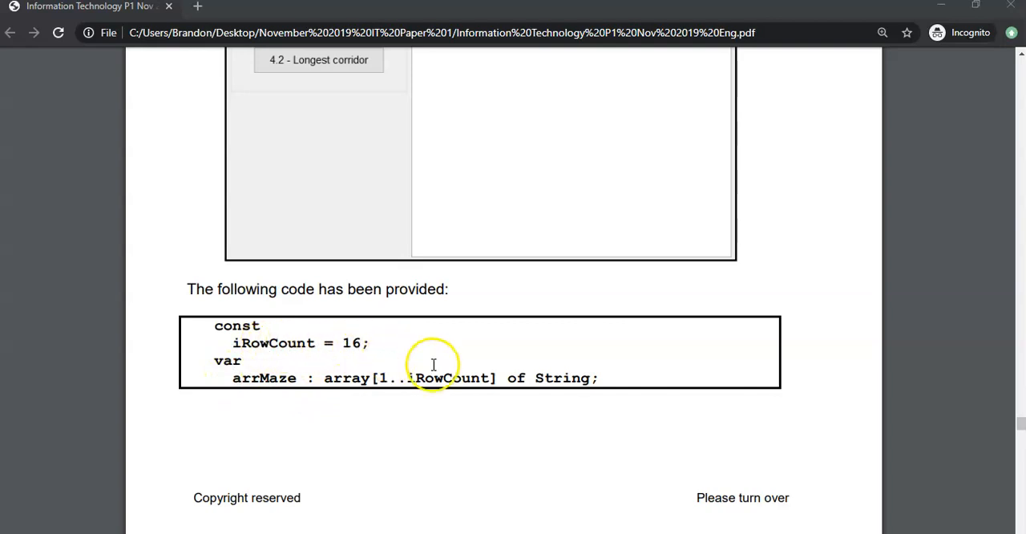
{"action": "scroll", "scroll_direction": "down", "scroll_amount": 3}
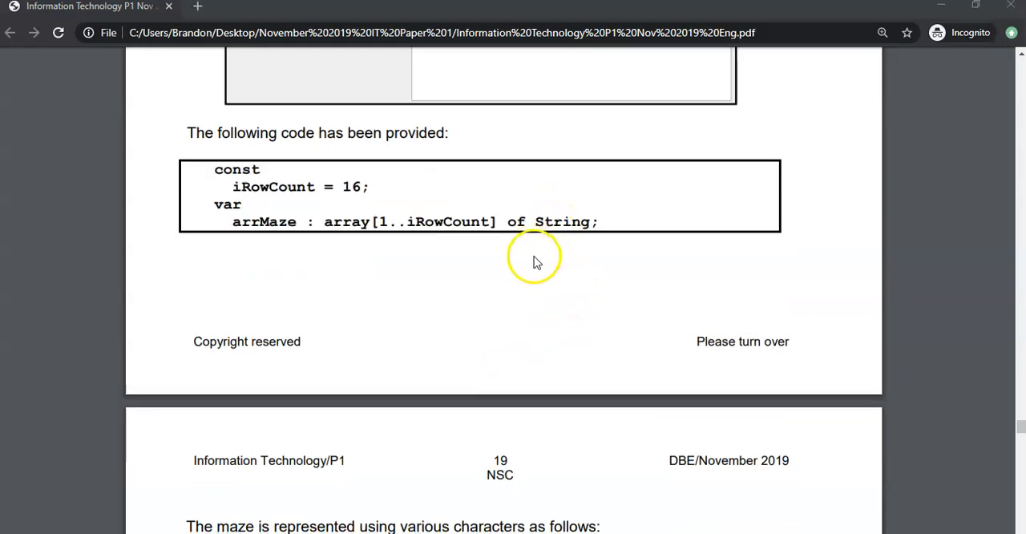
{"action": "scroll", "scroll_direction": "down", "scroll_amount": 3}
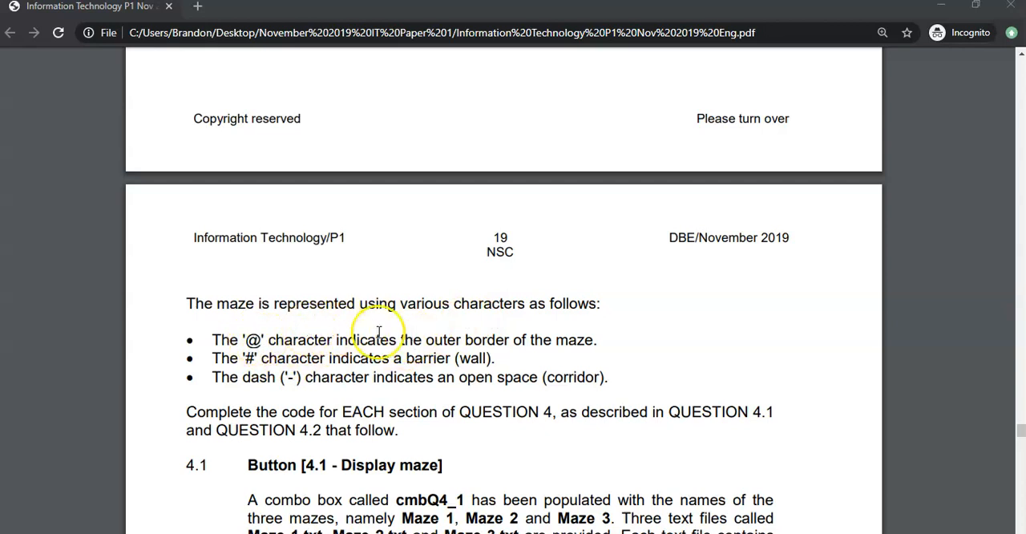
{"action": "mouse_move", "coordinate": [529, 338]}
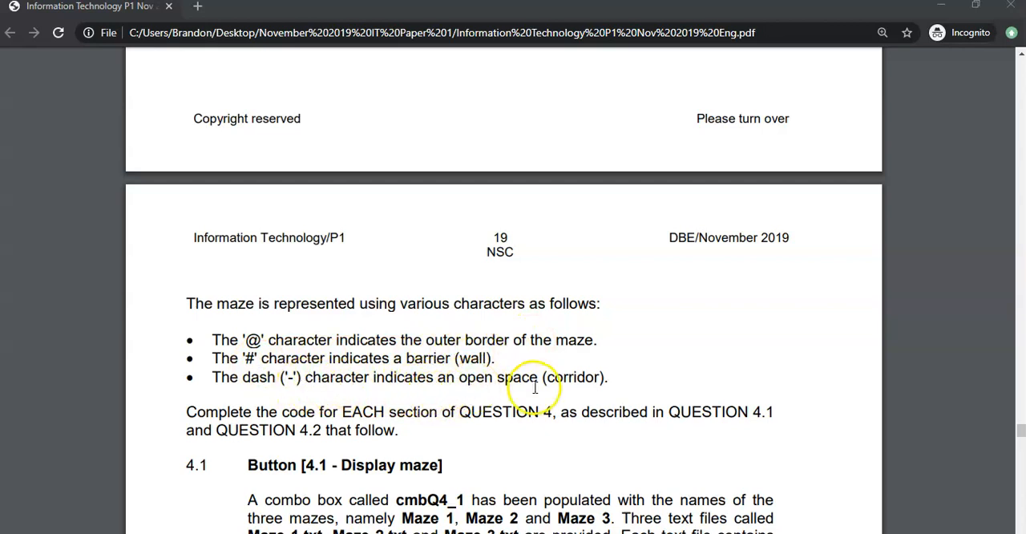
{"action": "scroll", "scroll_direction": "down", "scroll_amount": 3}
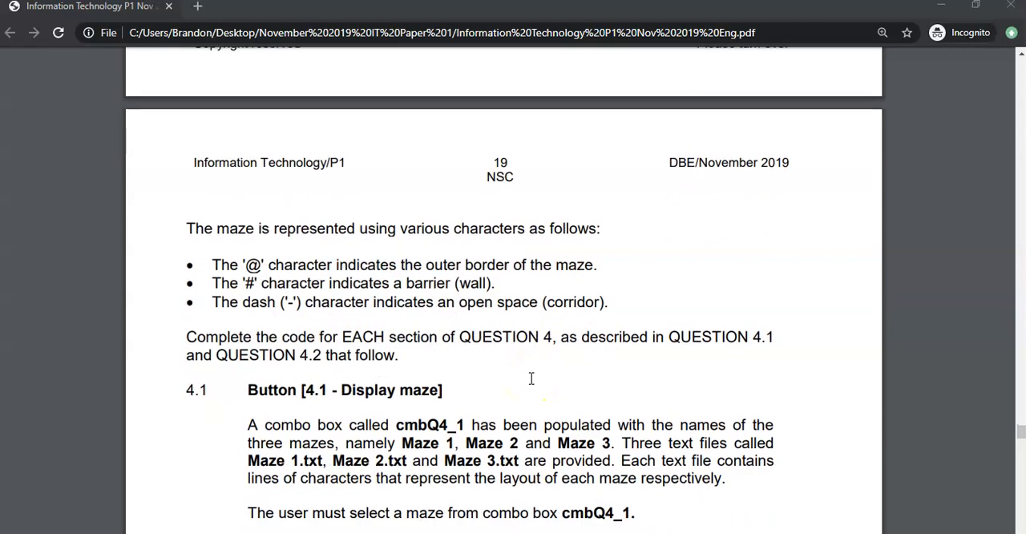
Scroll through the 4.1 instructions and Maze 1 example output to page 20's task 4.2.
{"action": "scroll", "scroll_direction": "down", "scroll_amount": 3}
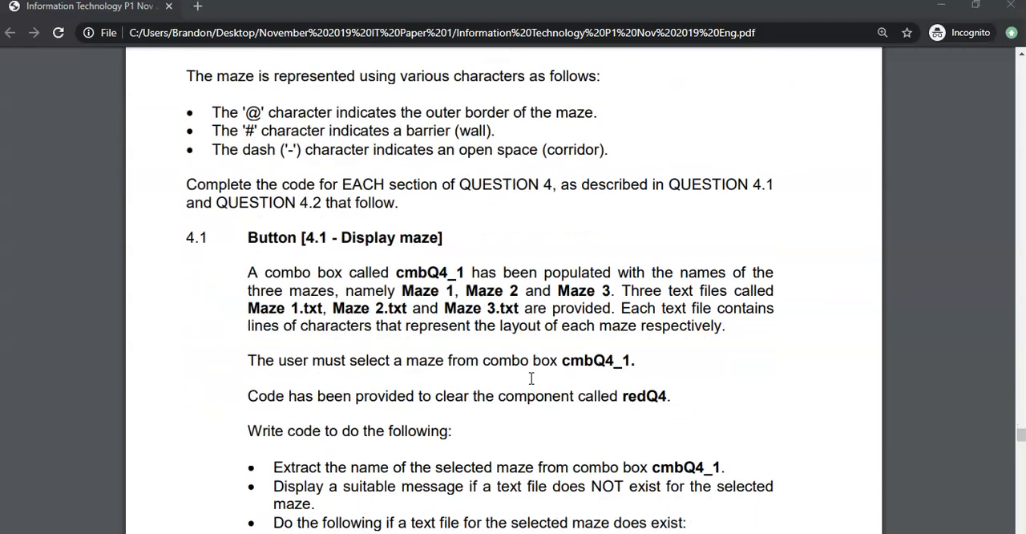
{"action": "scroll", "scroll_direction": "down", "scroll_amount": 3}
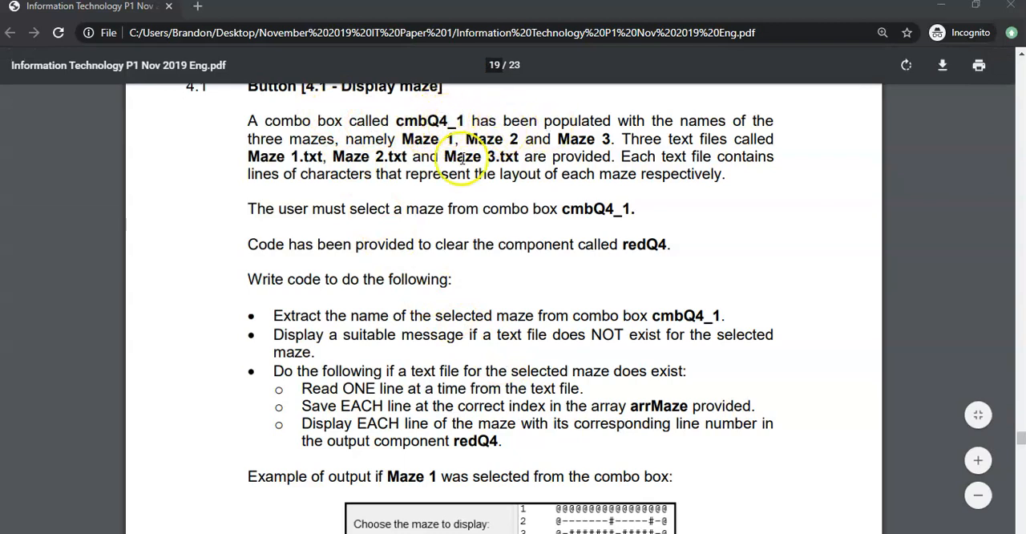
{"action": "mouse_move", "coordinate": [611, 135]}
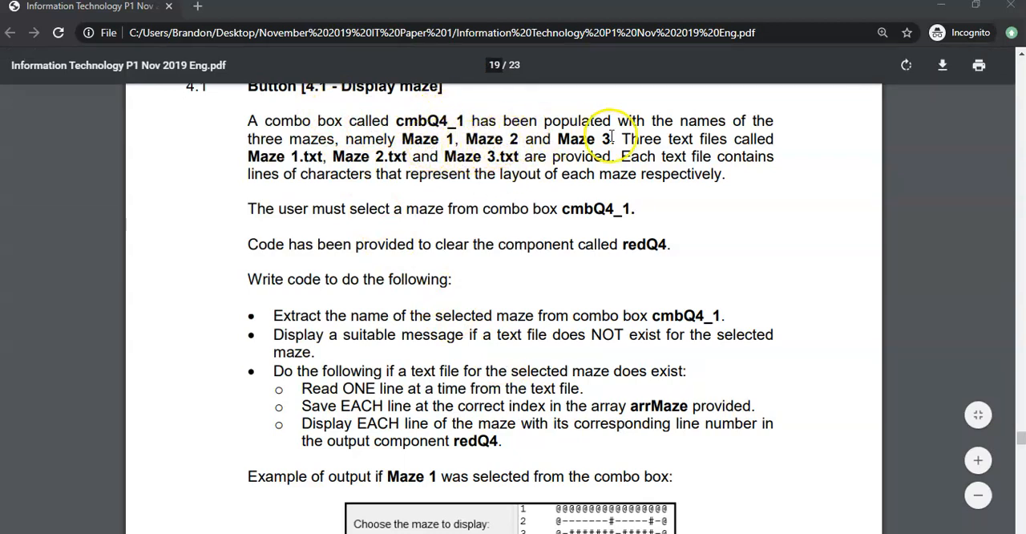
{"action": "mouse_move", "coordinate": [304, 160]}
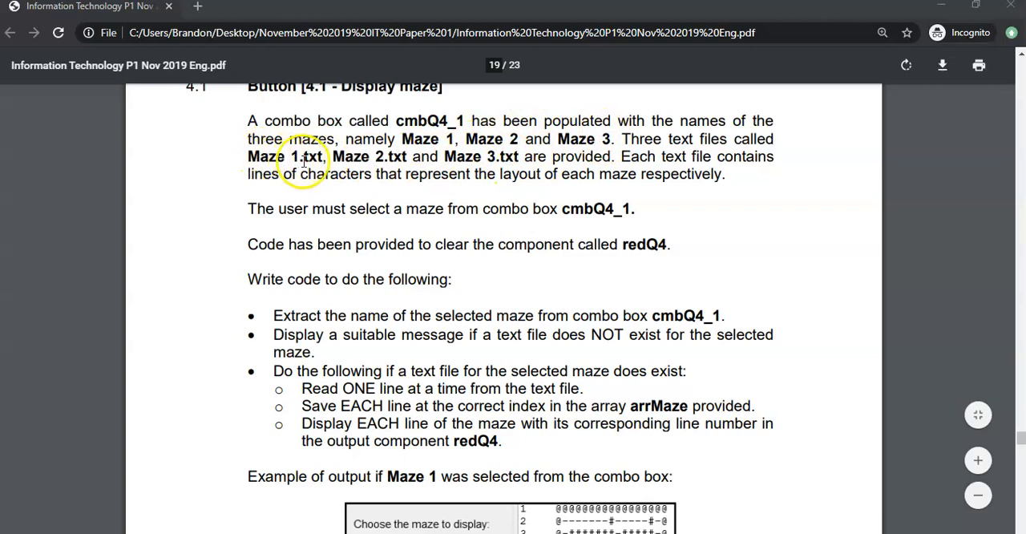
{"action": "mouse_move", "coordinate": [745, 179]}
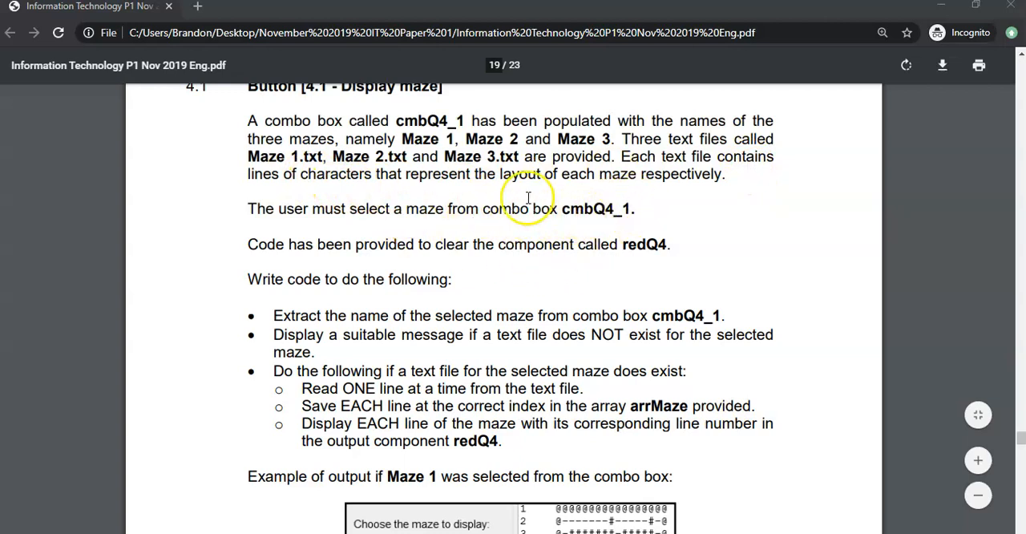
{"action": "mouse_move", "coordinate": [574, 218]}
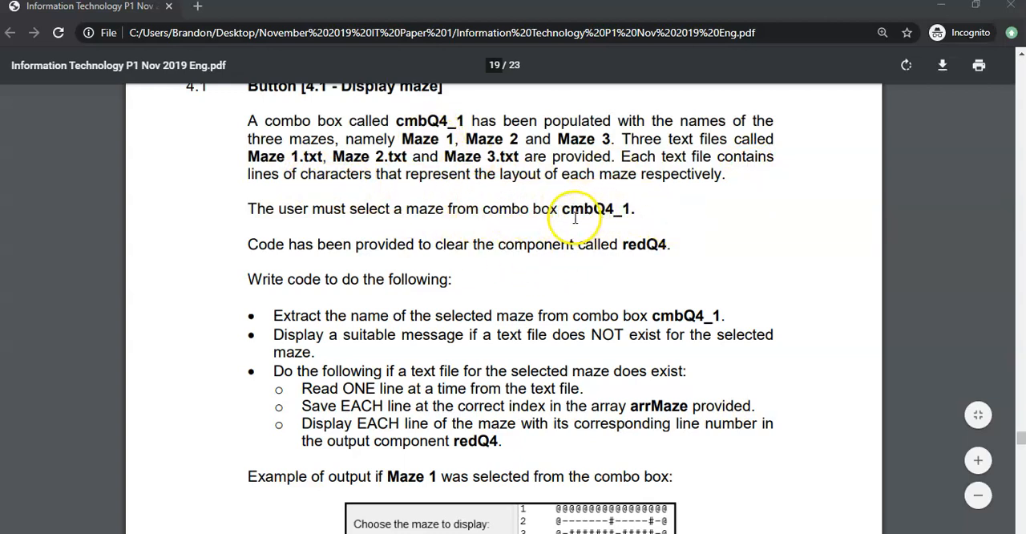
{"action": "mouse_move", "coordinate": [349, 272]}
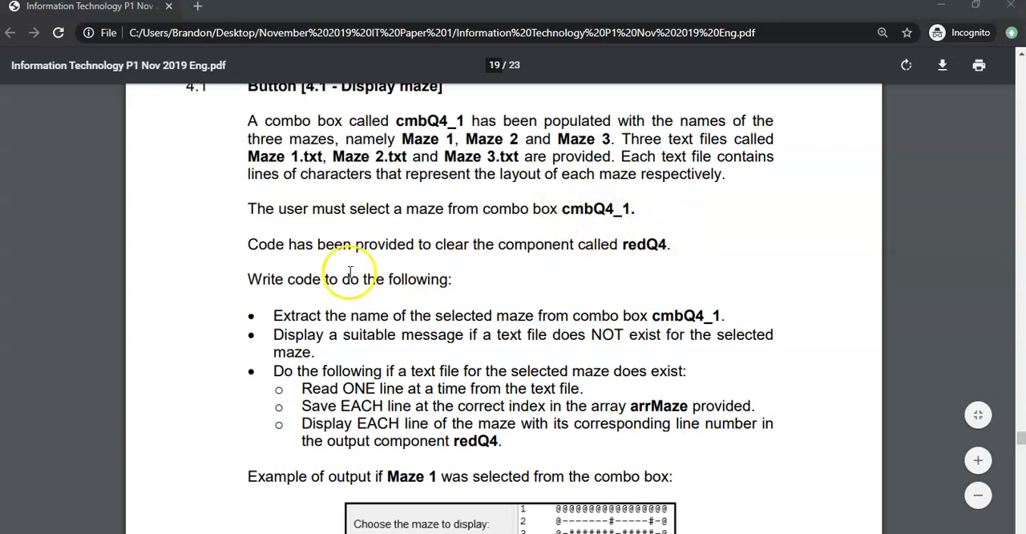
{"action": "scroll", "scroll_direction": "down", "scroll_amount": 3}
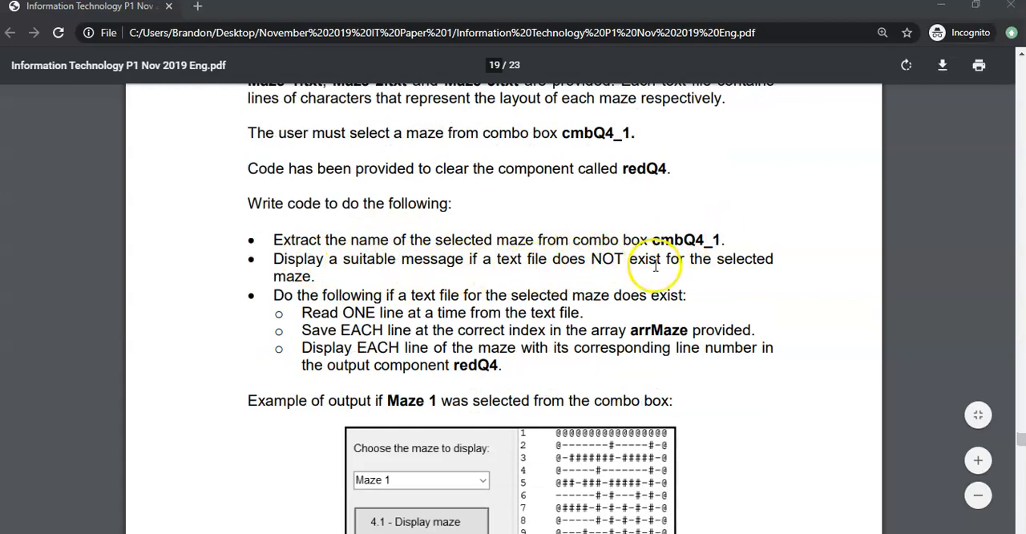
{"action": "mouse_move", "coordinate": [484, 269]}
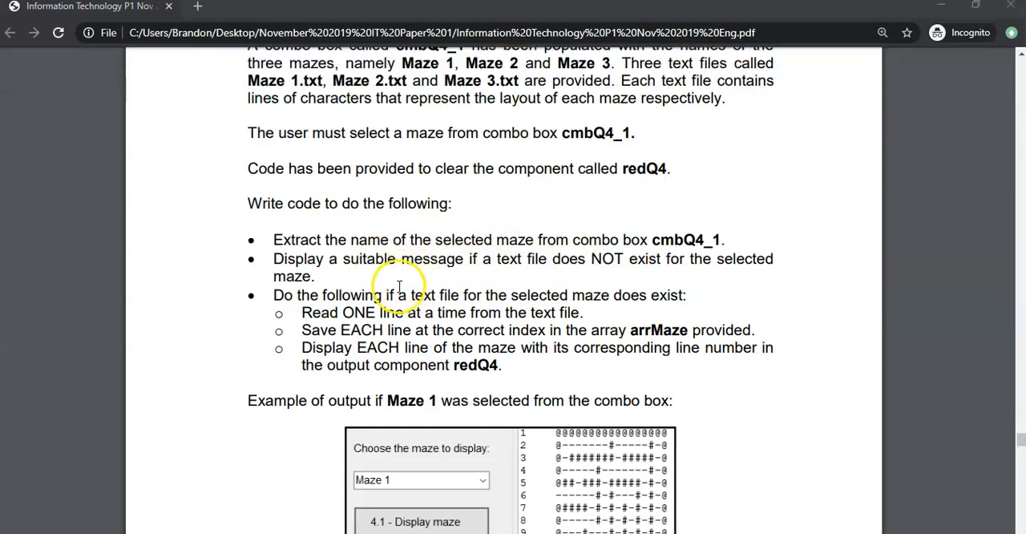
{"action": "mouse_move", "coordinate": [363, 309]}
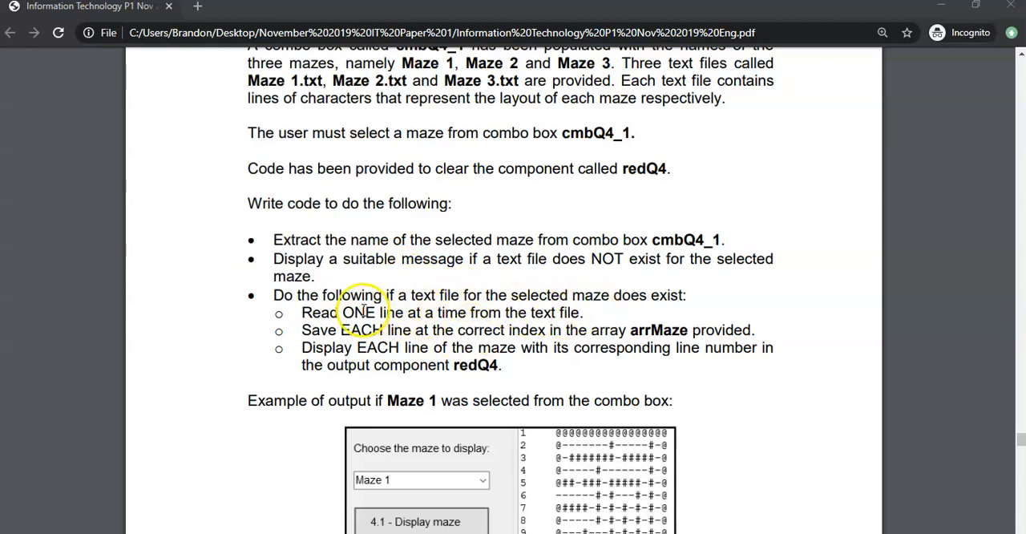
{"action": "scroll", "scroll_direction": "down", "scroll_amount": 3}
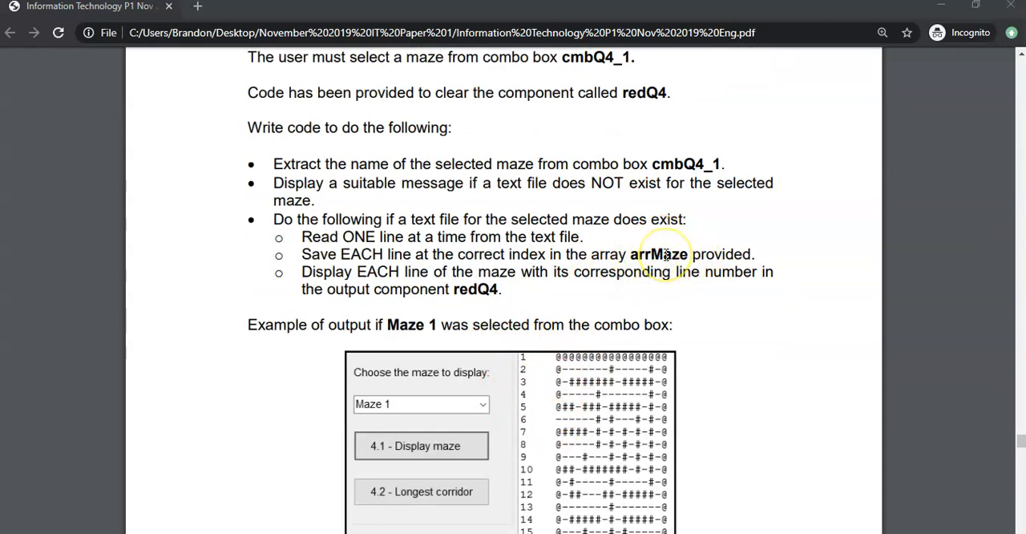
{"action": "scroll", "scroll_direction": "down", "scroll_amount": 3}
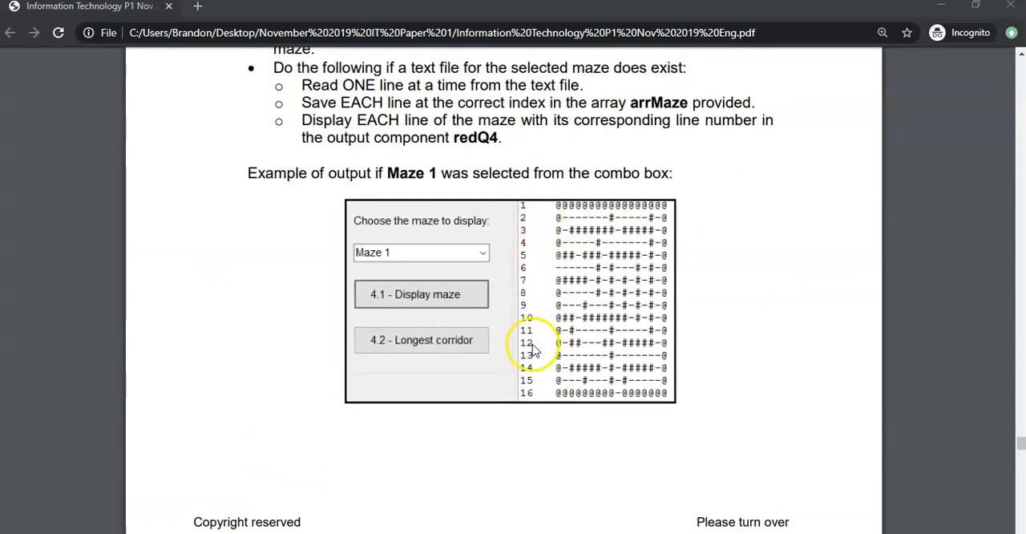
{"action": "scroll", "scroll_direction": "down", "scroll_amount": 3}
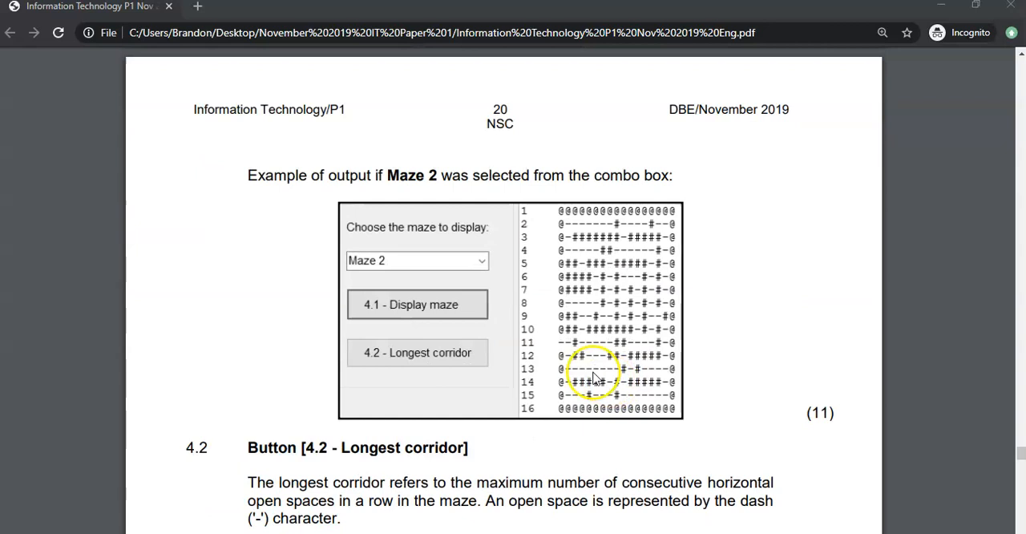
{"action": "scroll", "scroll_direction": "down", "scroll_amount": 3}
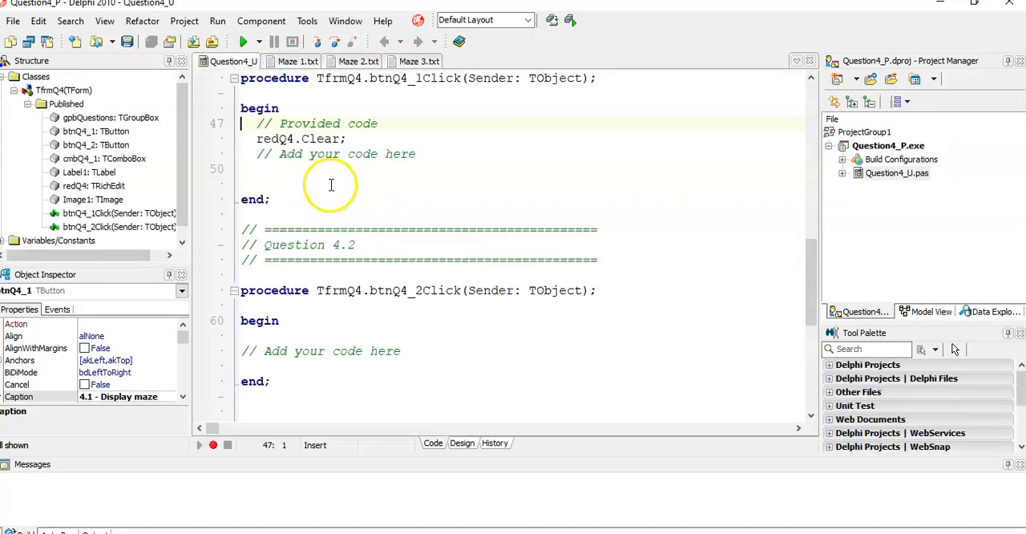
Bring up the Question4_U form in Design view and select its cmbQ4_1 maze combo box.
{"action": "key", "text": "enter"}
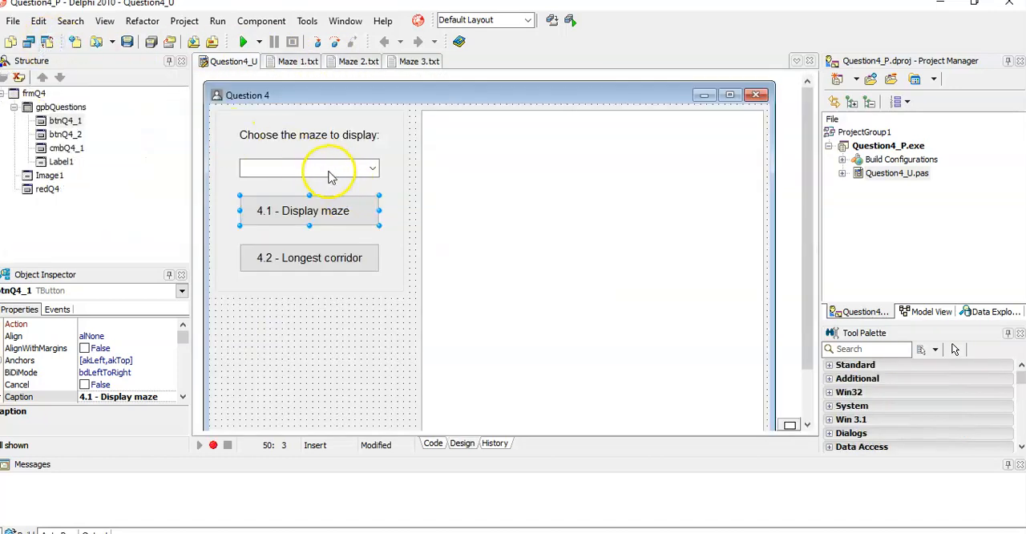
{"action": "mouse_move", "coordinate": [329, 168]}
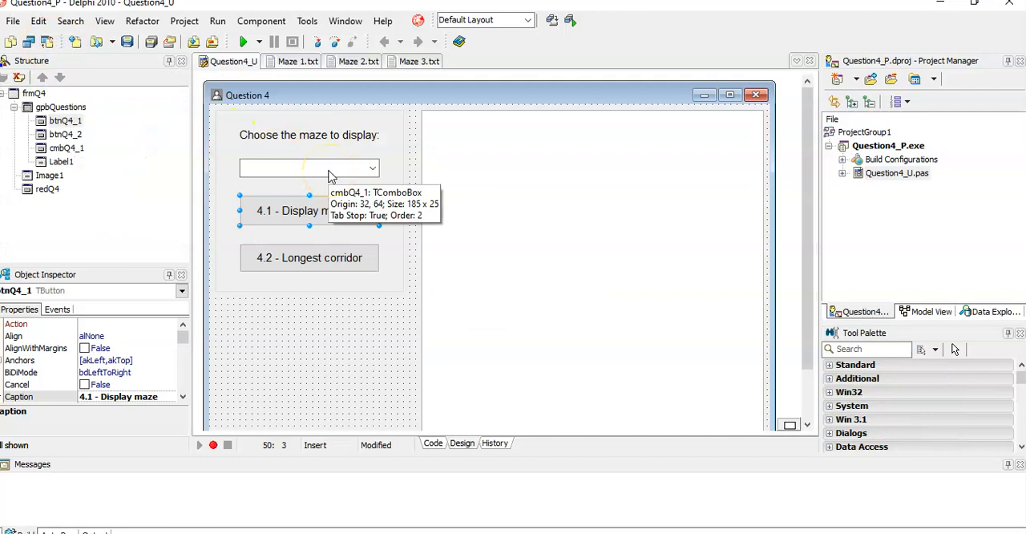
{"action": "left_click", "coordinate": [243, 42]}
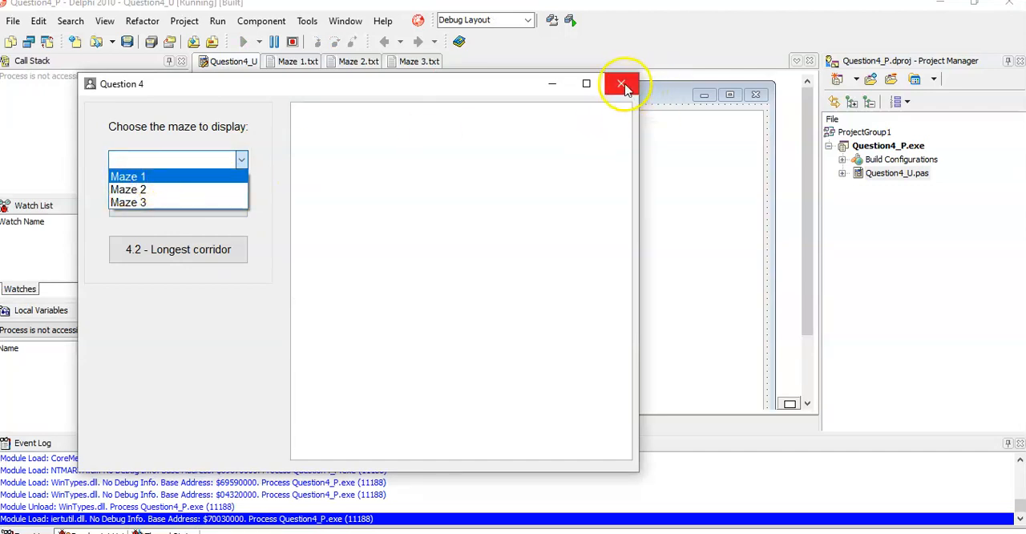
Close the running Question 4 program after checking its Maze 1–3 choices.
{"action": "left_click", "coordinate": [622, 84]}
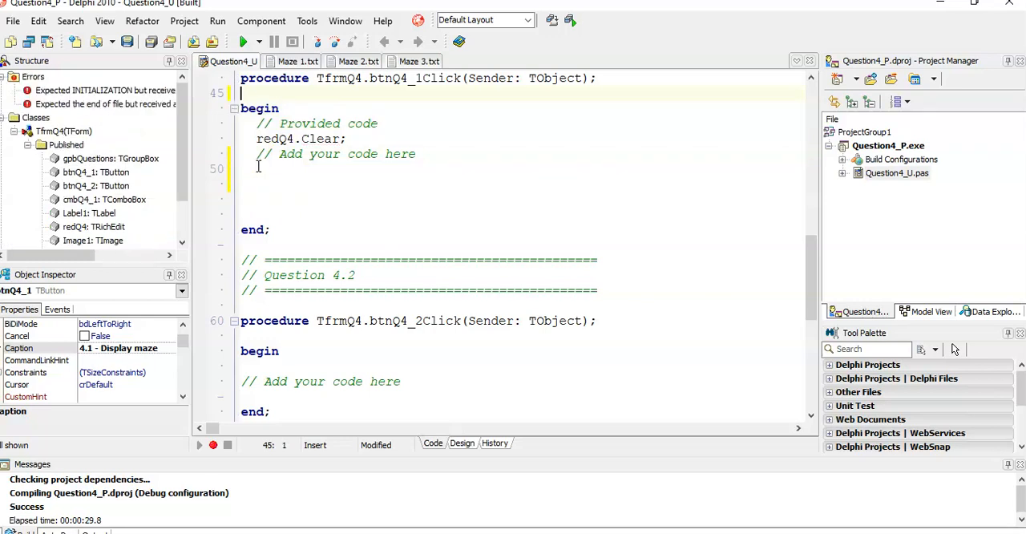
Declare sFilename and assign it cmbQ4_1.Items[cmbQ4_1.ItemIndex] + '.txt' in btnQ4_1Click.
{"action": "type", "text": "var sFilename : string ;"}
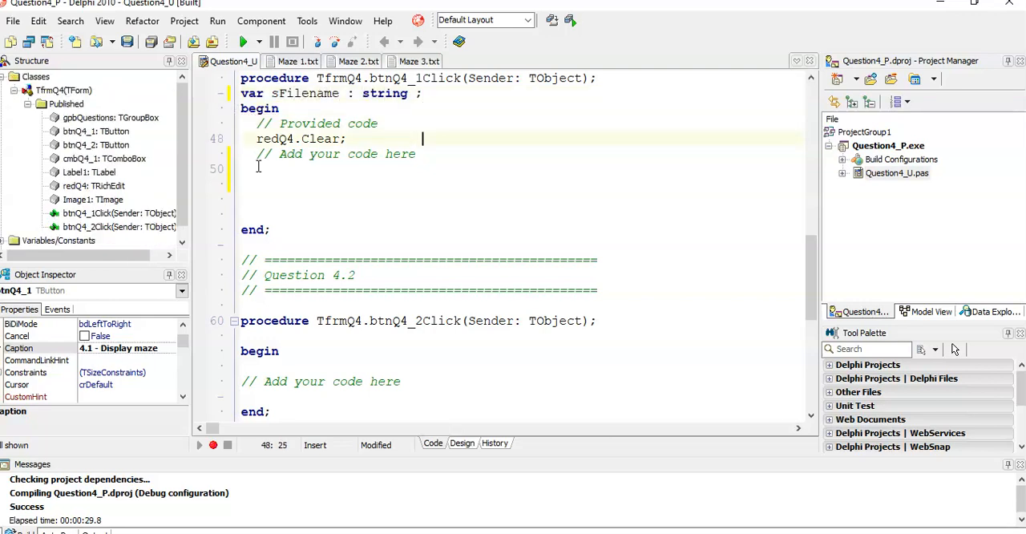
{"action": "type", "text": "s"}
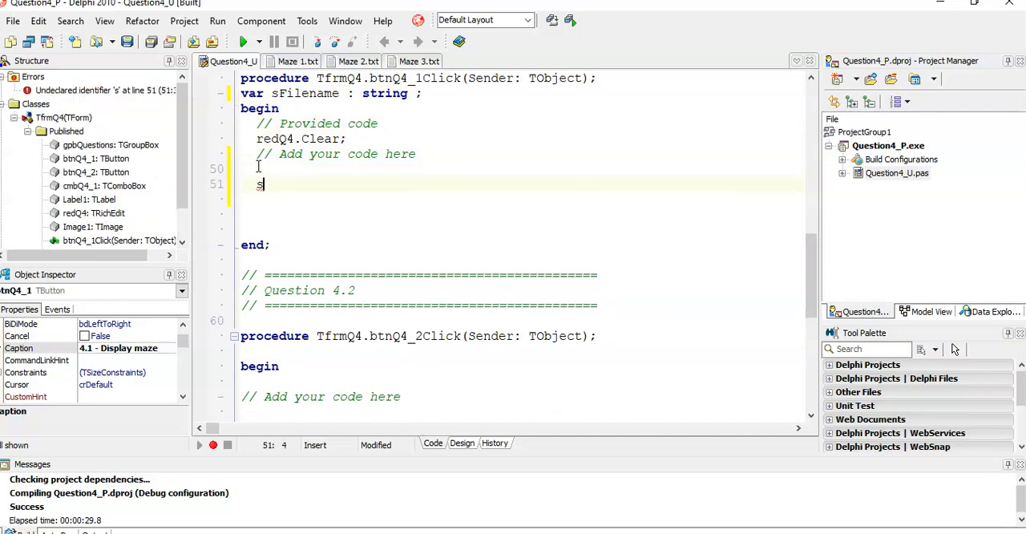
{"action": "type", "text": "Filename"}
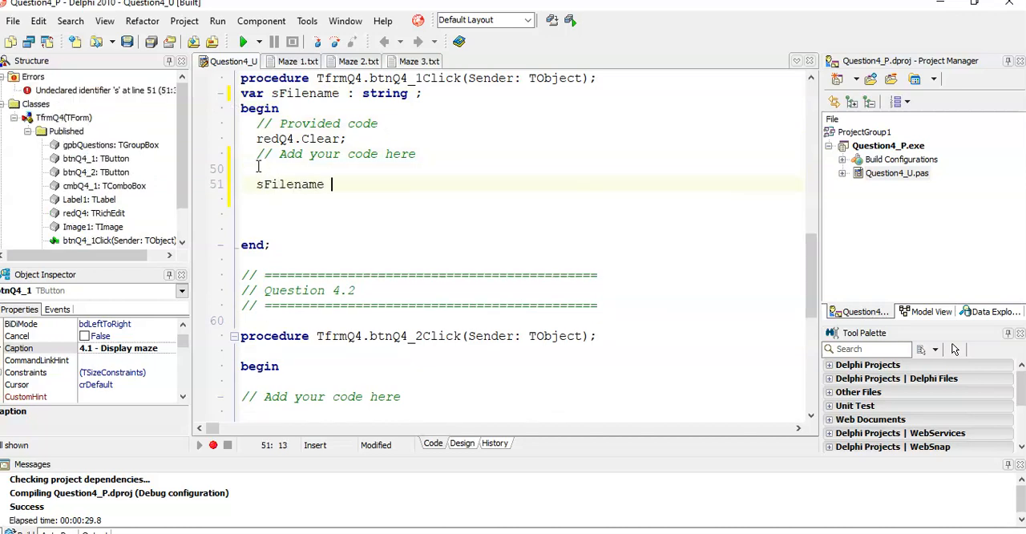
{"action": "type", "text": ":= c"}
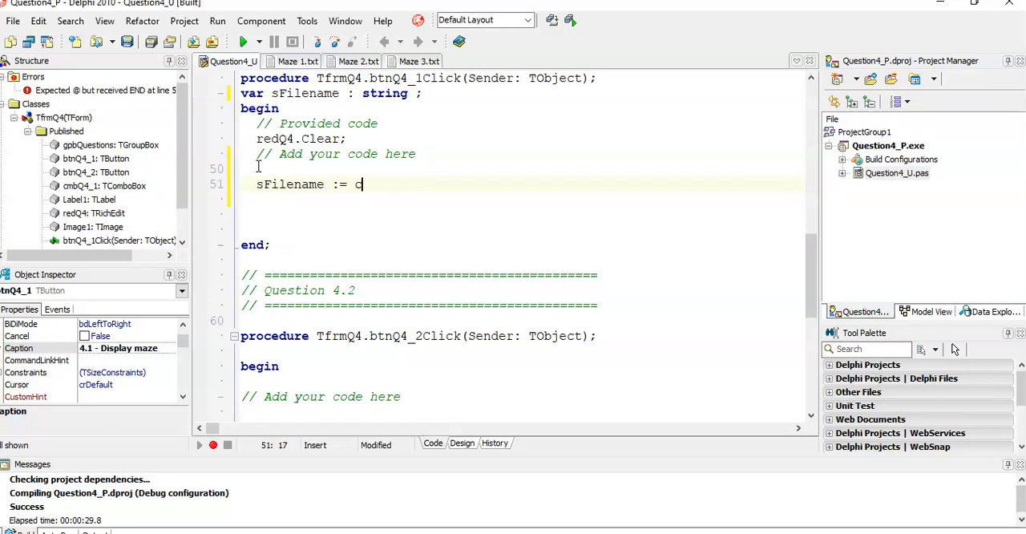
{"action": "type", "text": "mbQ4_1"}
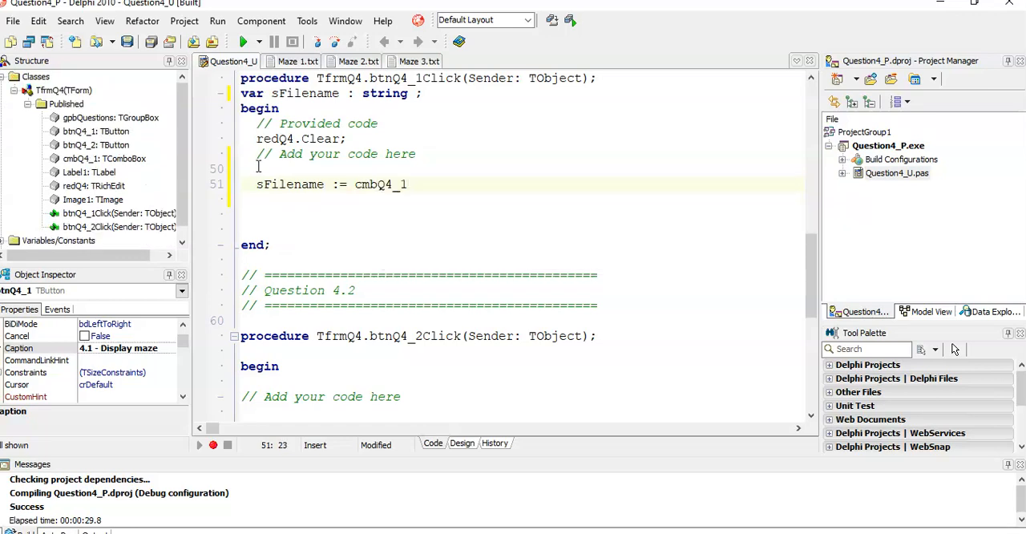
{"action": "type", "text": "."}
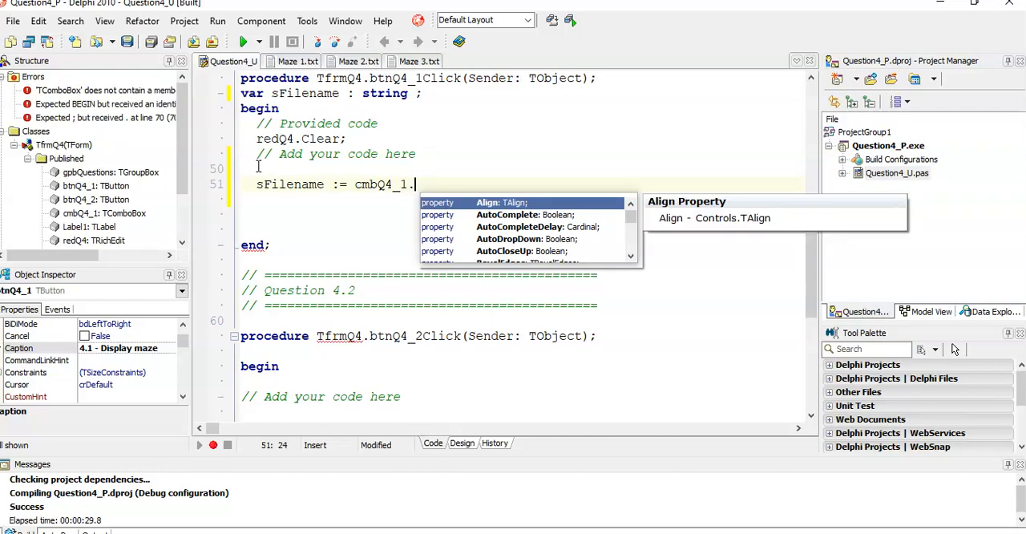
{"action": "type", "text": "Items["}
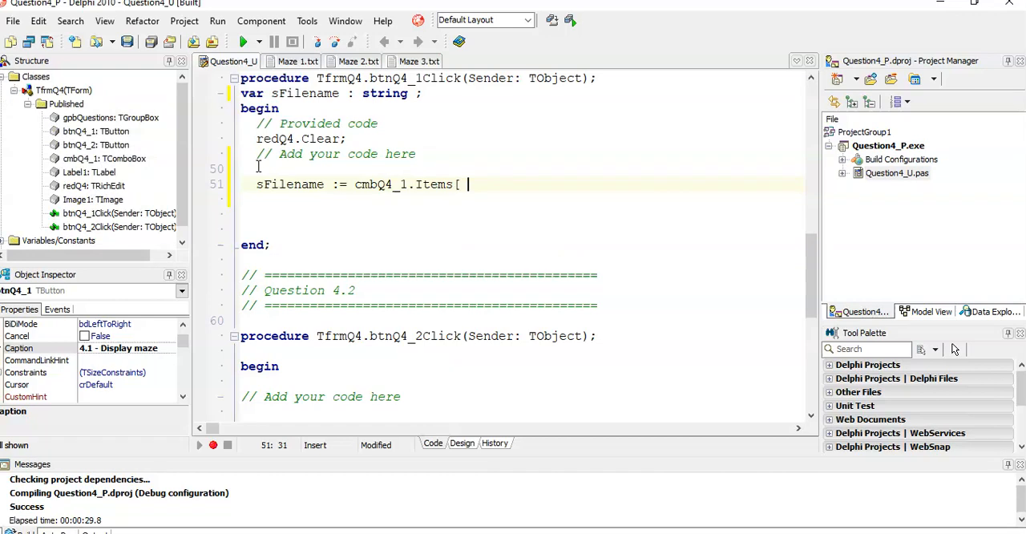
{"action": "type", "text": "cmbx"}
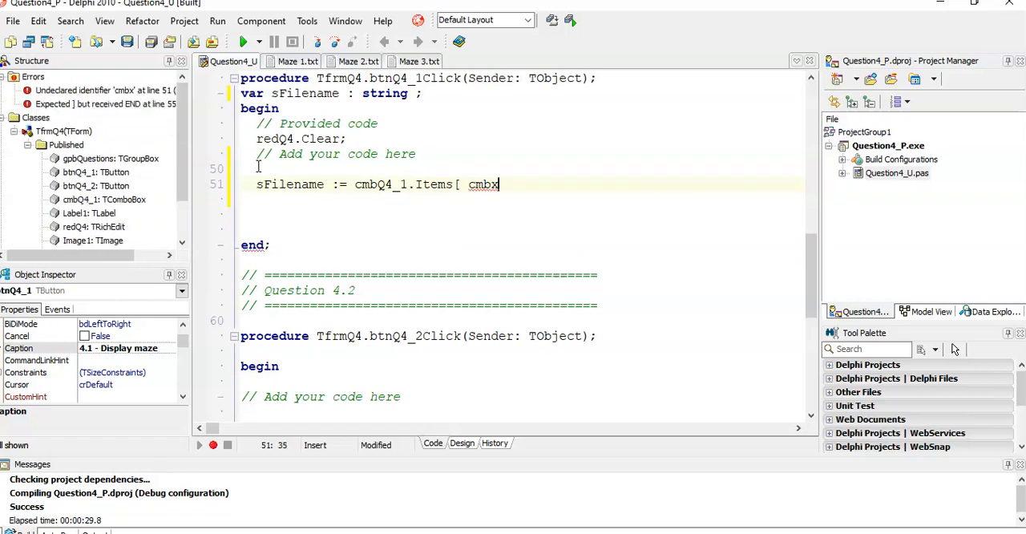
{"action": "key", "text": "Backspace"}
{"action": "type", "text": "Q4_1.Item"}
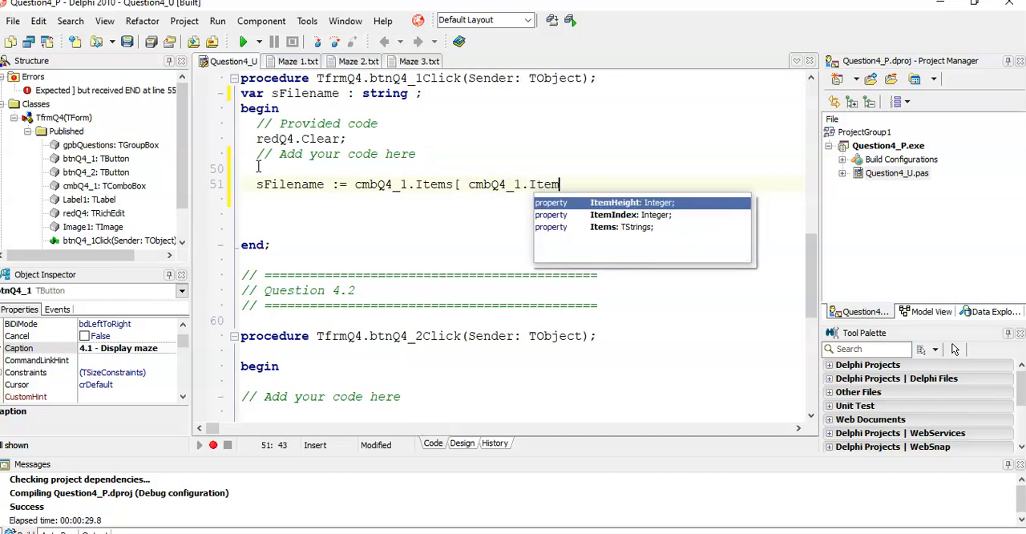
{"action": "type", "text": "Index ]"}
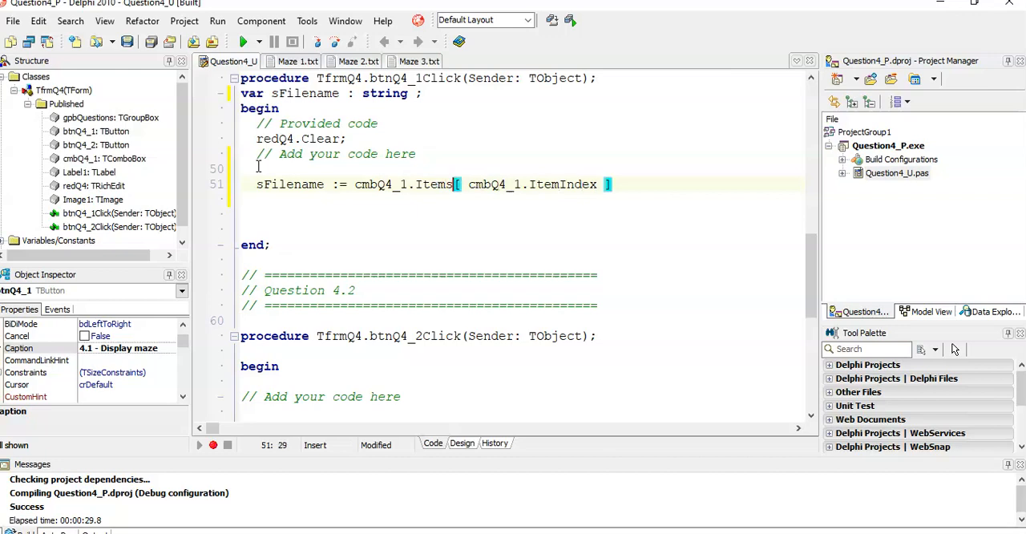
{"action": "left_click", "coordinate": [580, 184]}
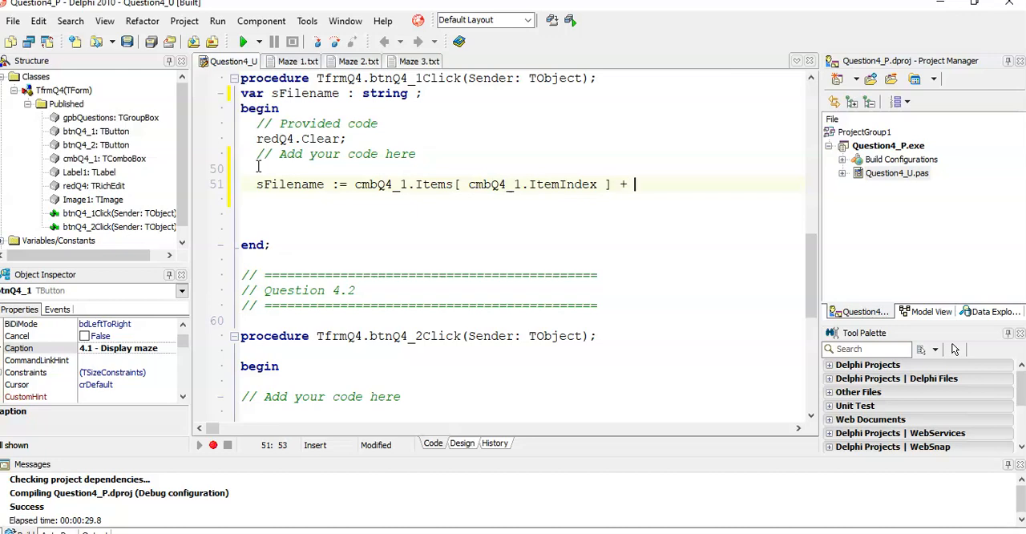
{"action": "type", "text": "'.txt"}
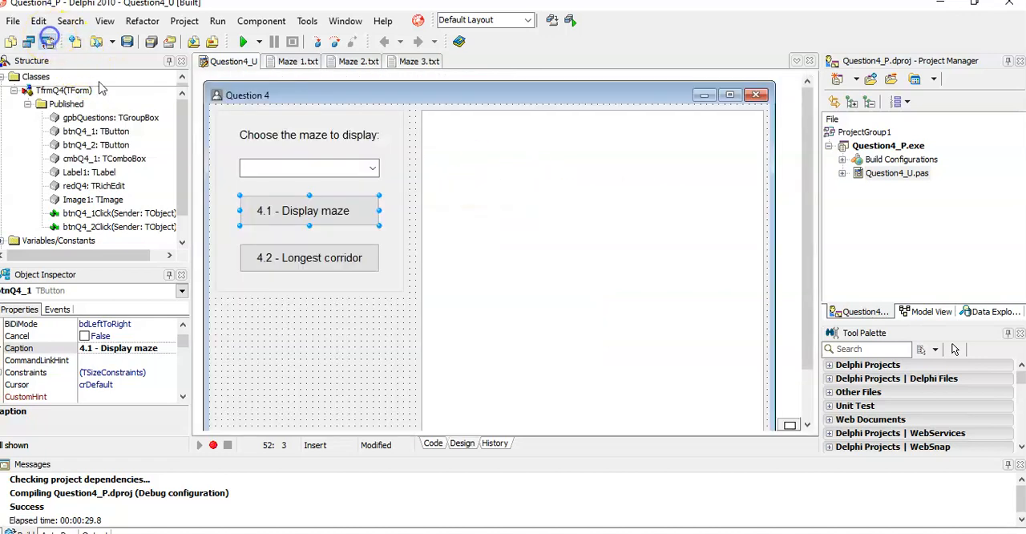
{"action": "left_click", "coordinate": [297, 61]}
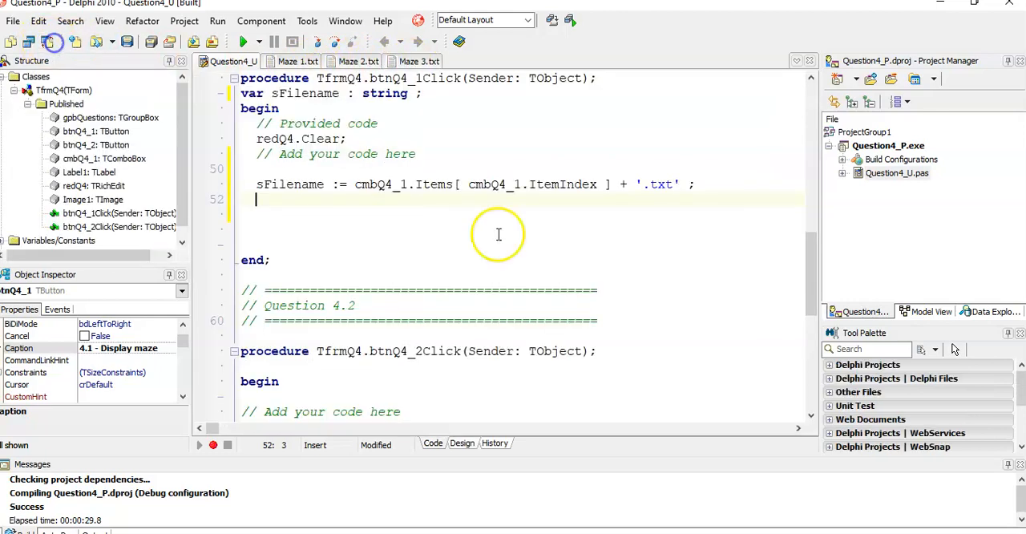
{"action": "left_click", "coordinate": [432, 93]}
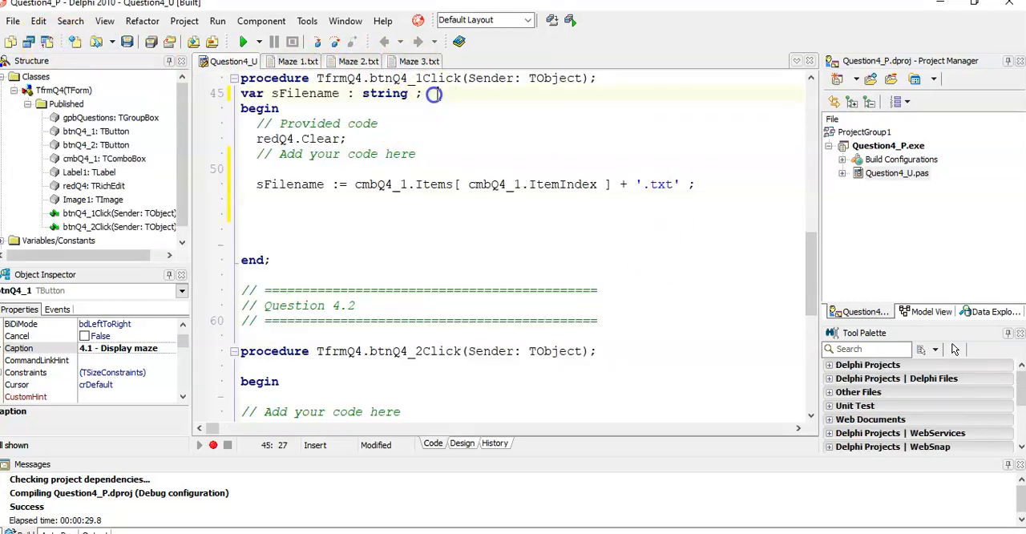
Declare myFile as a textfile and add sLine to the string declarations.
{"action": "key", "text": "enter"}
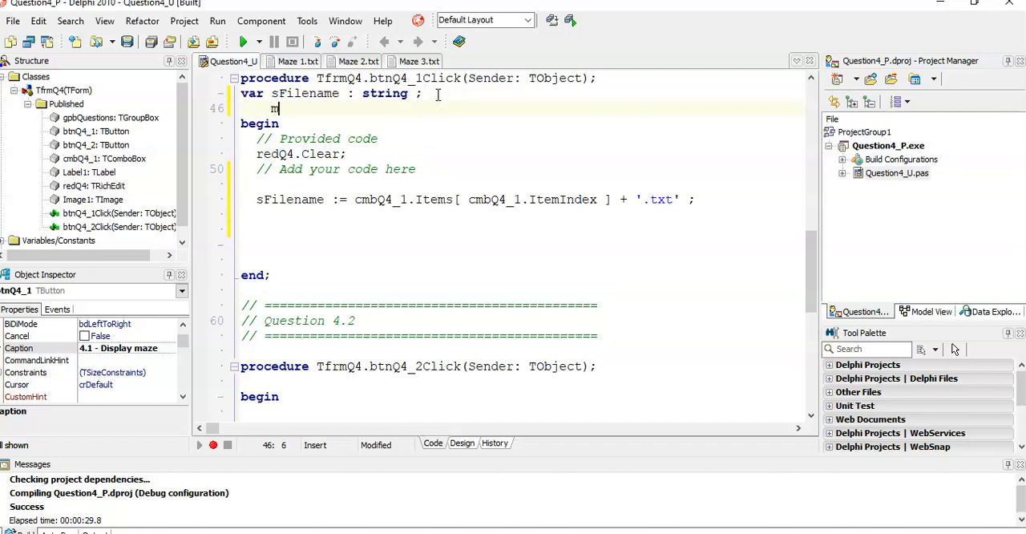
{"action": "type", "text": "yFilr : te"}
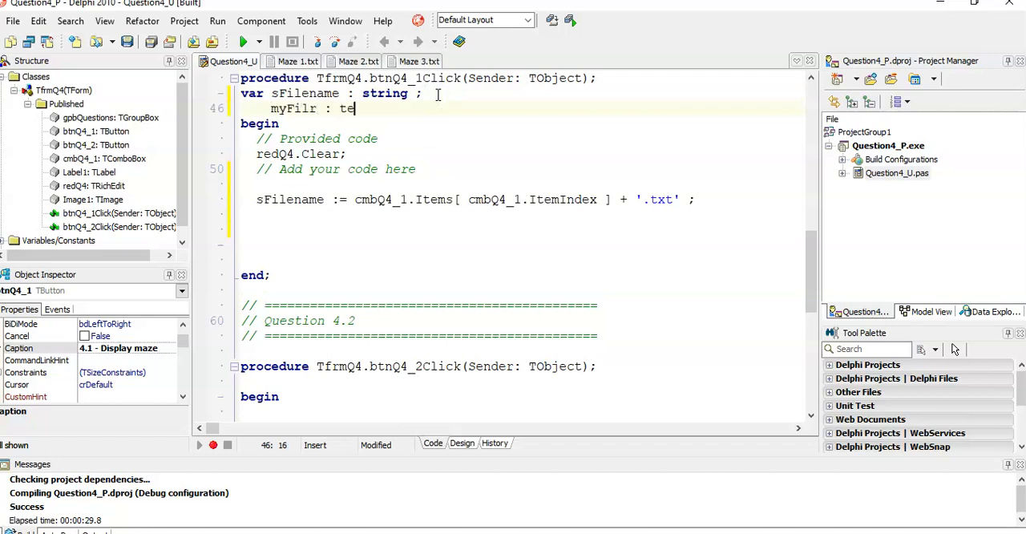
{"action": "type", "text": "xtfile ;"}
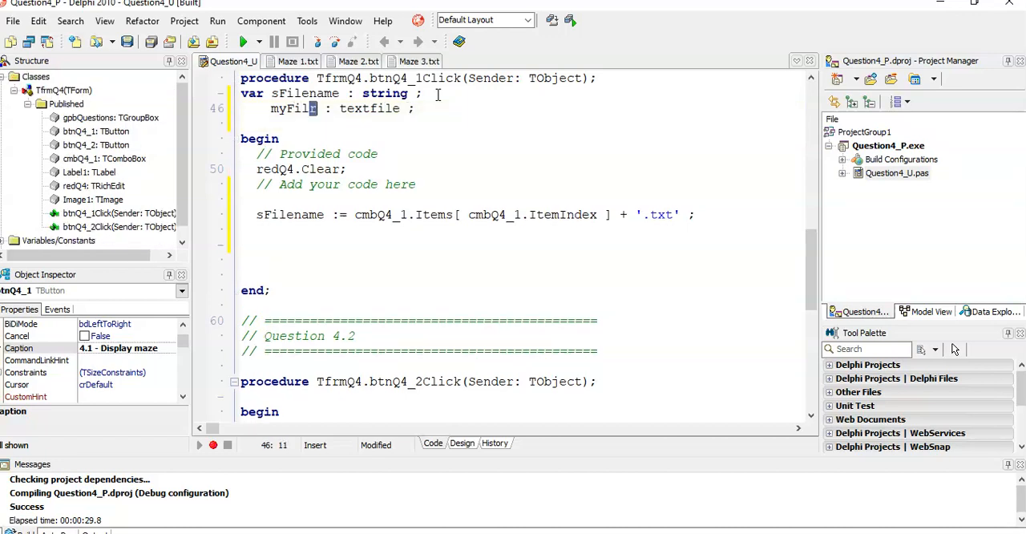
{"action": "type", "text": "s"}
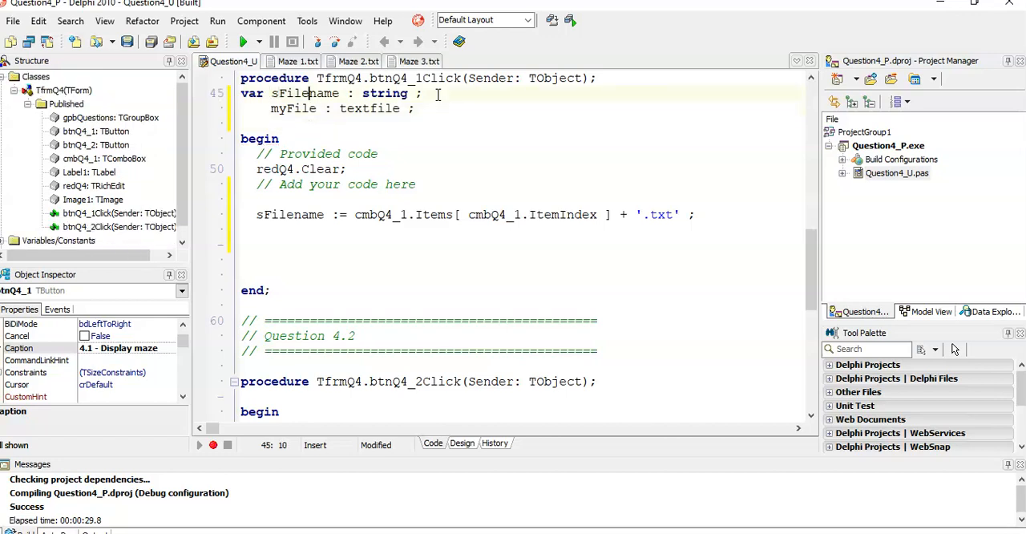
{"action": "type", "text": ", sLine"}
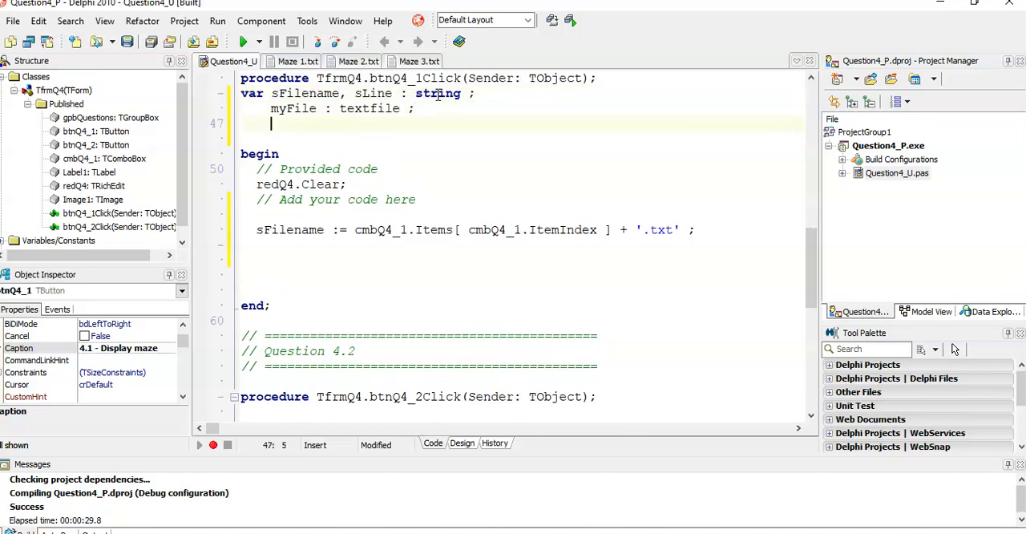
{"action": "type", "text": "s"}
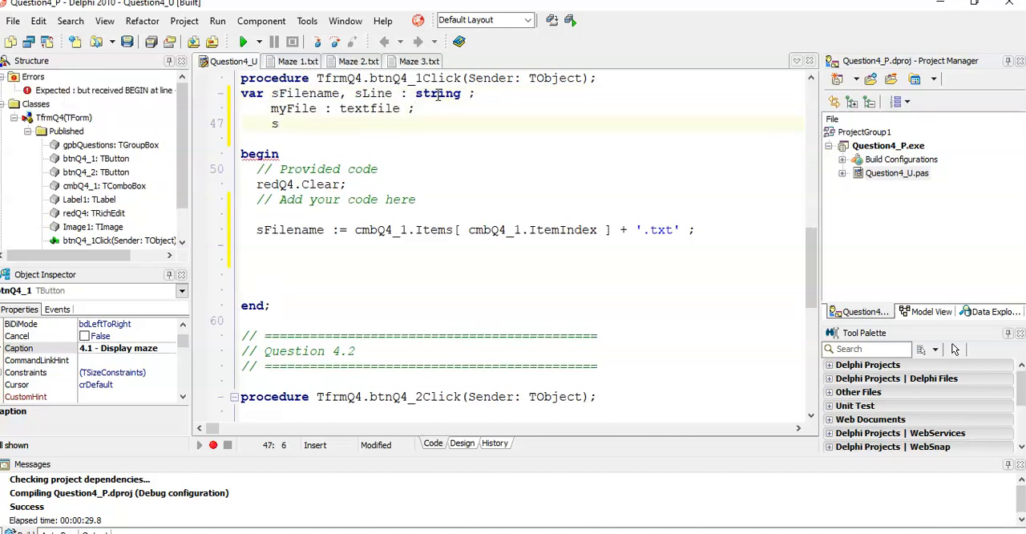
Declare iLineCount as an integer and move below the sFilename assignment.
{"action": "type", "text": "i"}
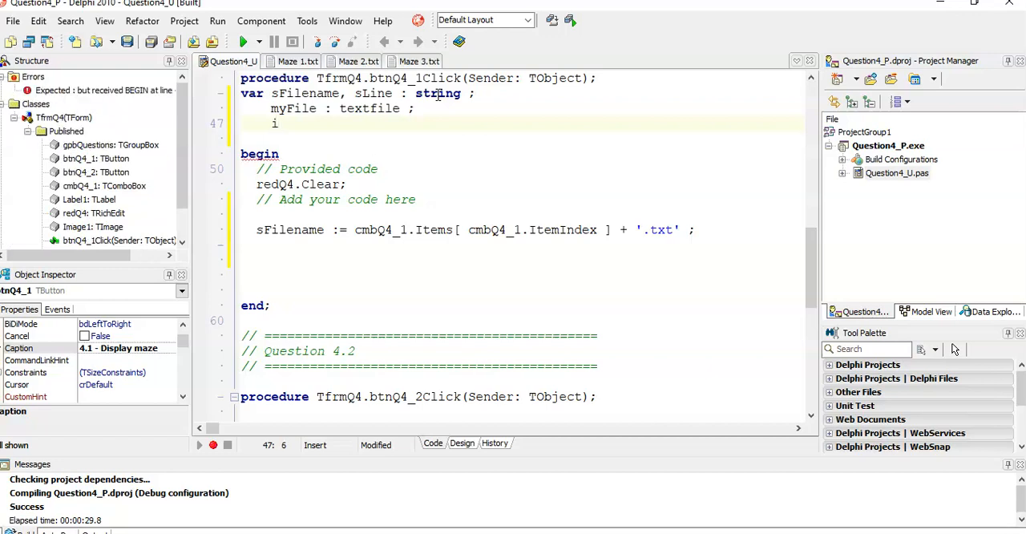
{"action": "type", "text": "Line"}
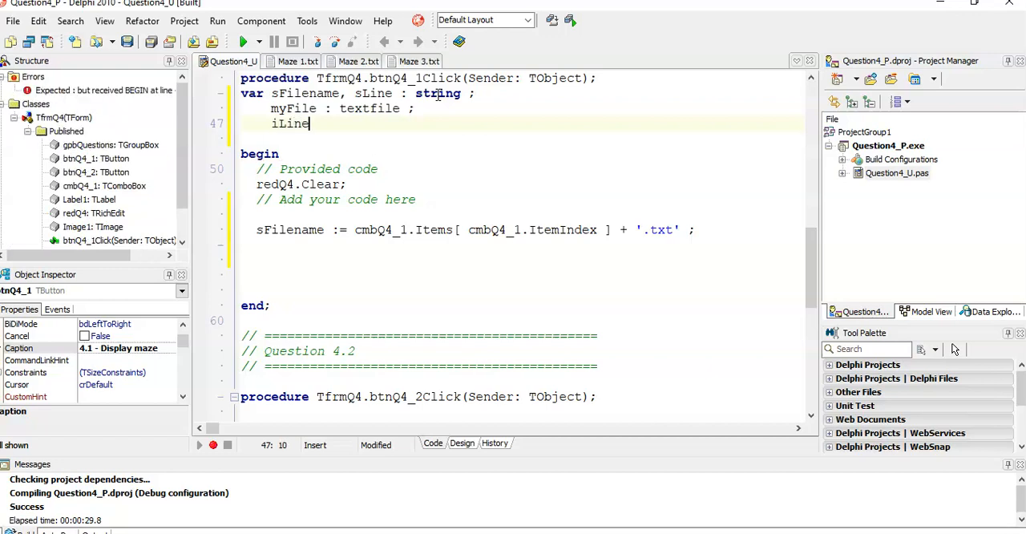
{"action": "type", "text": "Count I"}
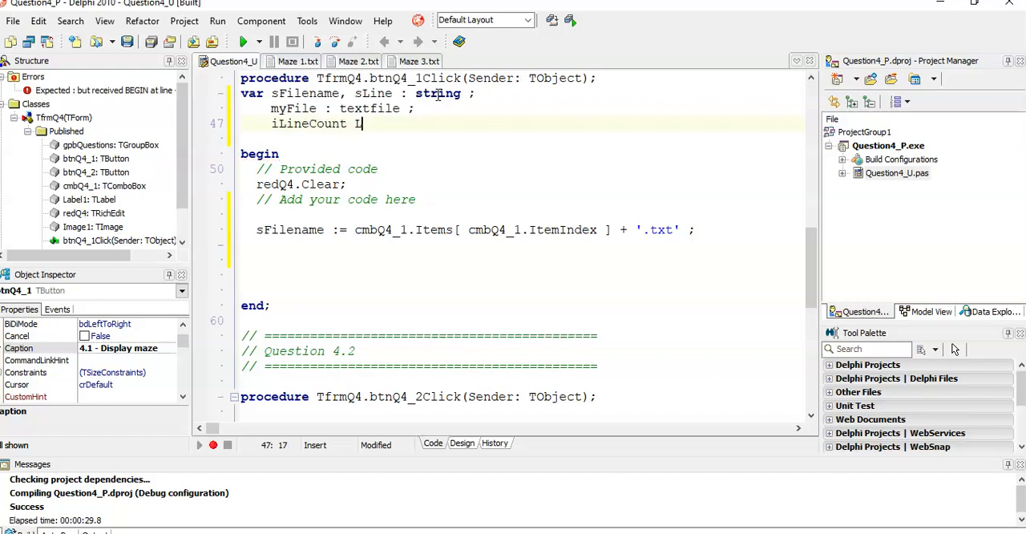
{"action": "type", "text": ": in"}
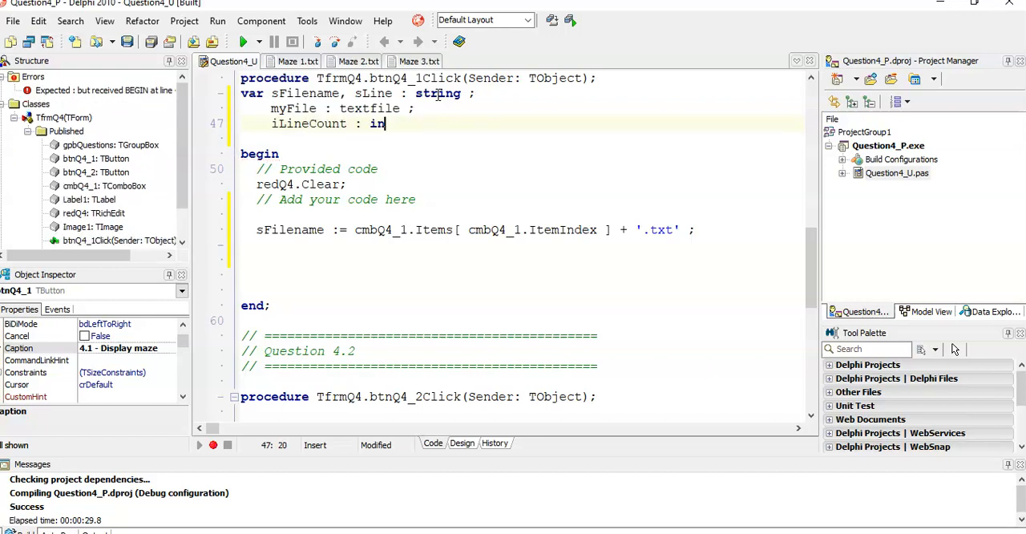
{"action": "type", "text": "teger ;"}
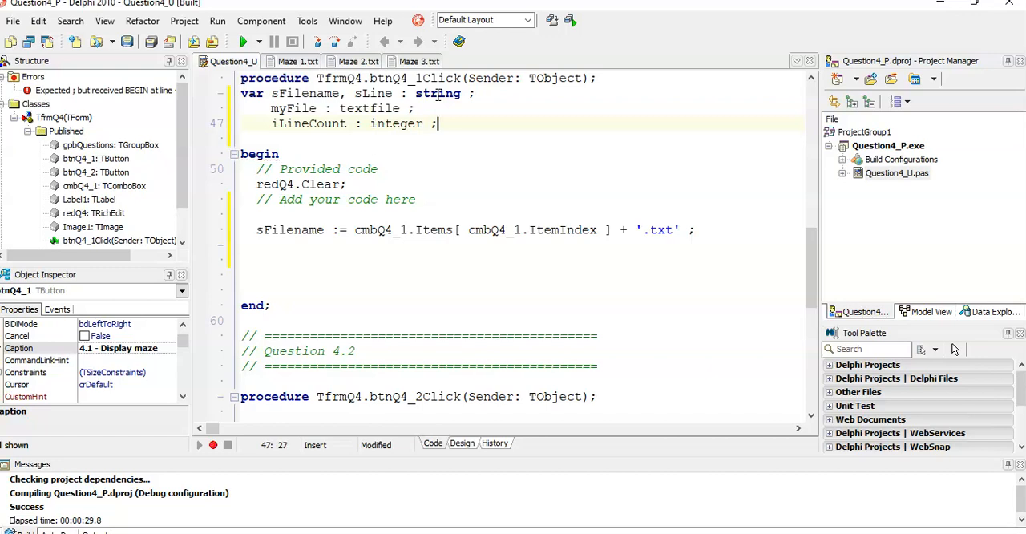
{"action": "left_click", "coordinate": [269, 247]}
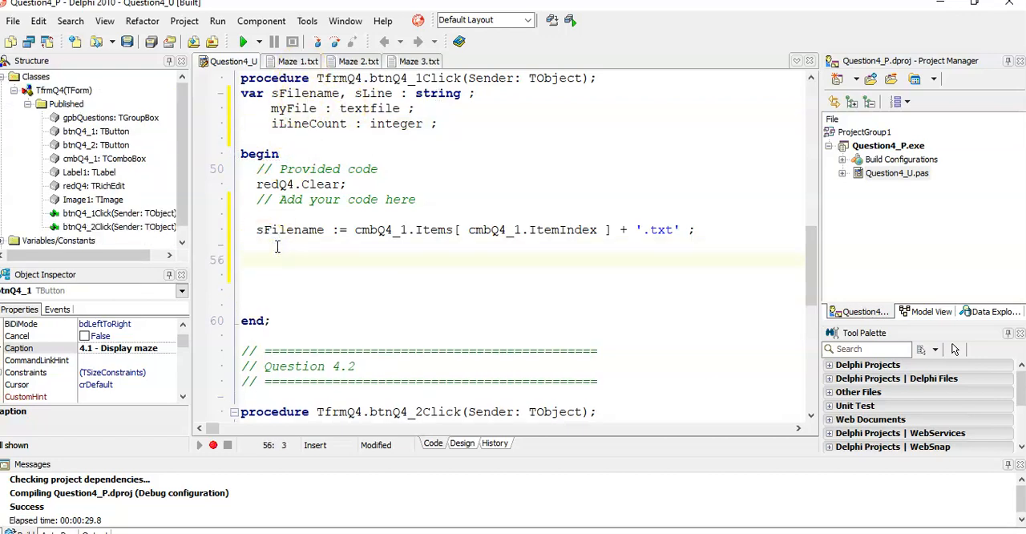
Write the condition if FileExists(sFilename) = false then.
{"action": "type", "text": "if  then"}
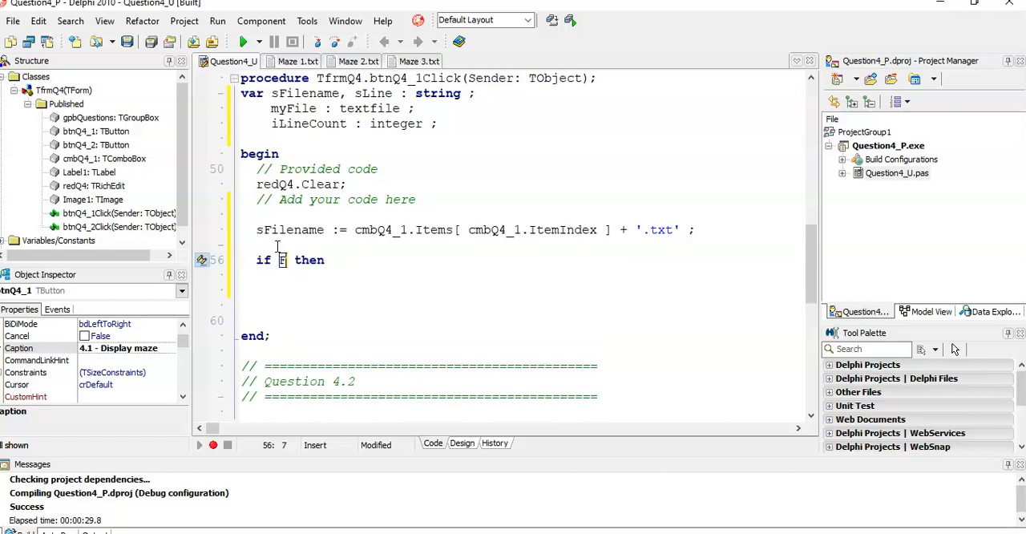
{"action": "type", "text": "FileExists("}
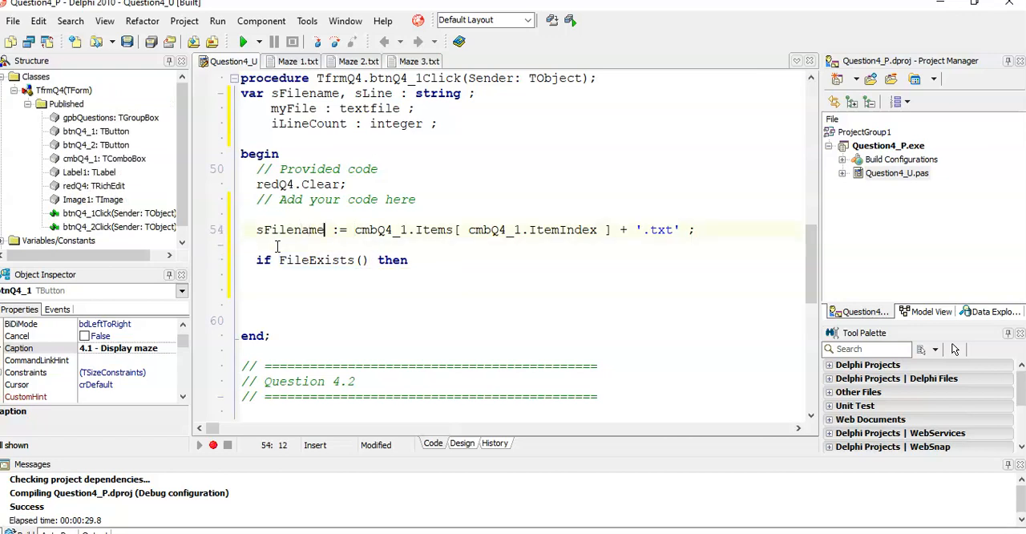
{"action": "double_click", "coordinate": [289, 231]}
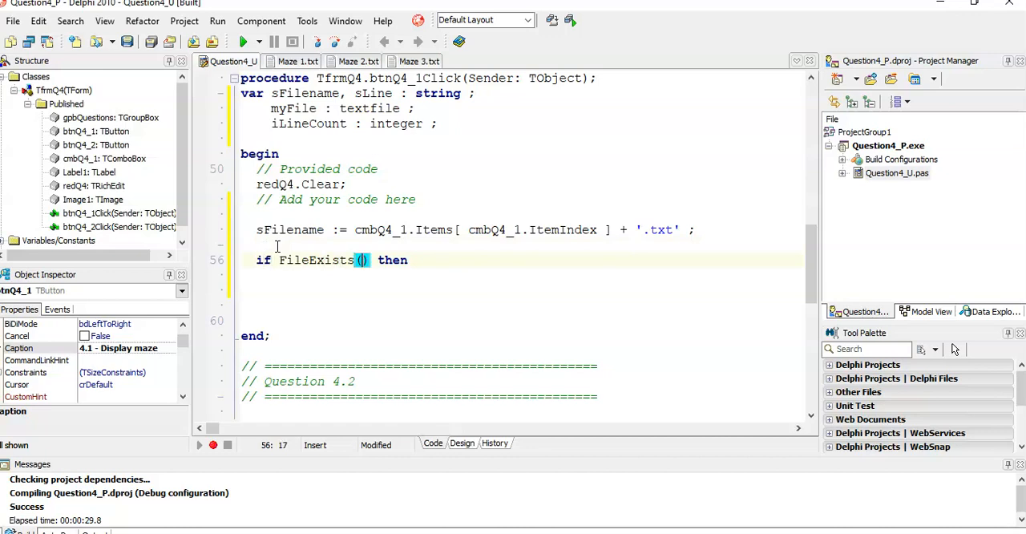
{"action": "type", "text": "sFilename"}
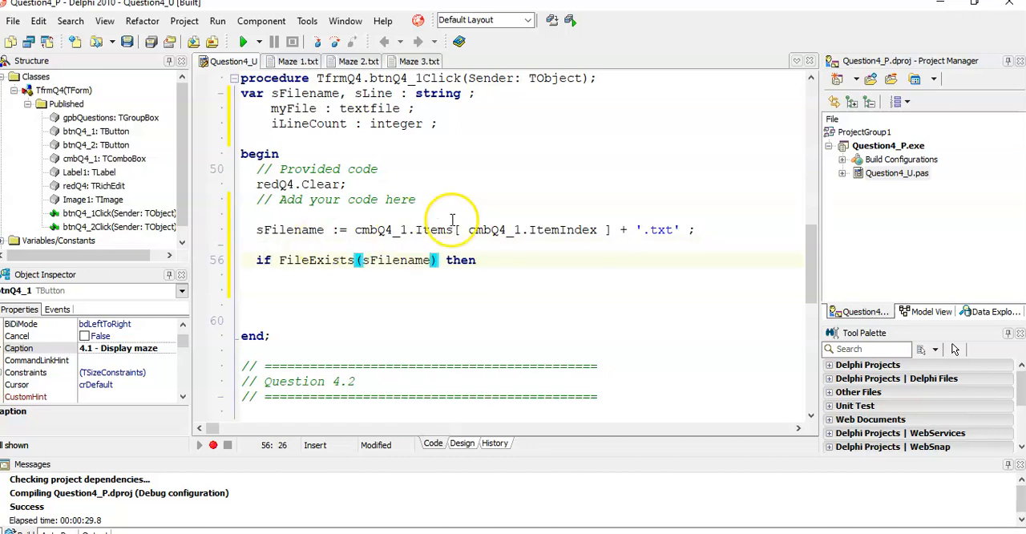
{"action": "left_click", "coordinate": [441, 260]}
{"action": "type", "text": " = "}
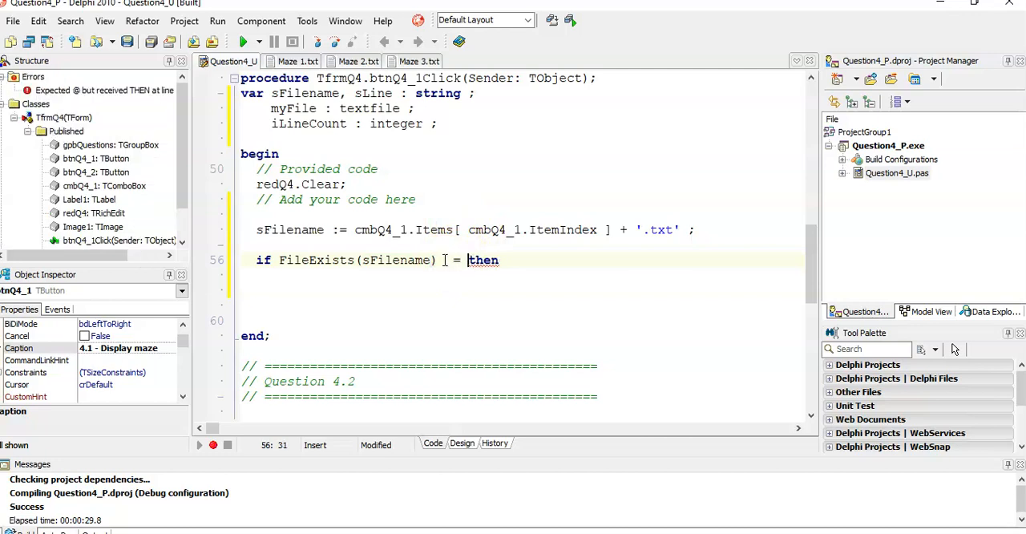
{"action": "type", "text": "false"}
{"action": "left_click", "coordinate": [521, 290]}
{"action": "type", "text": "sho"}
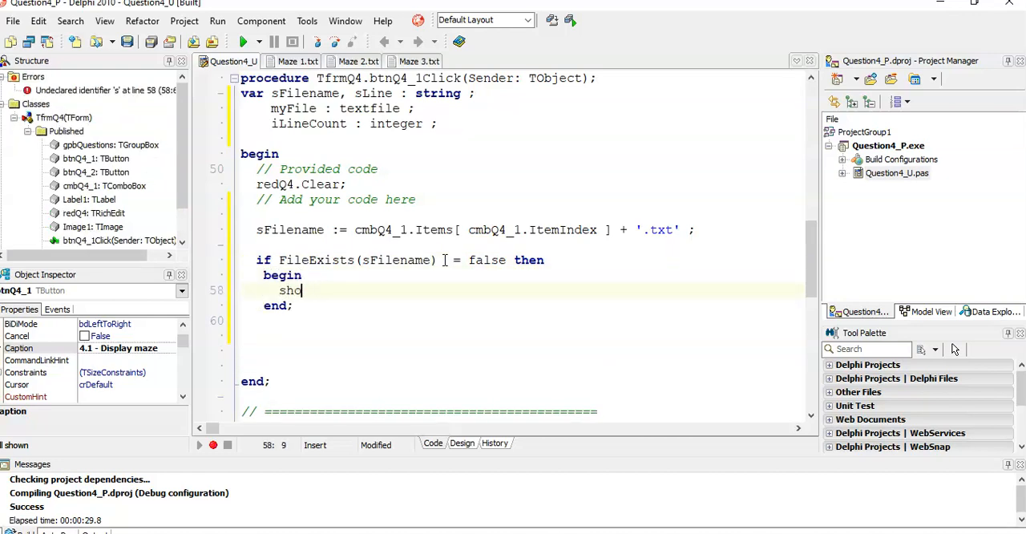
Inside it, show the message 'File not found!' and Exit.
{"action": "type", "text": "wmessage ("}
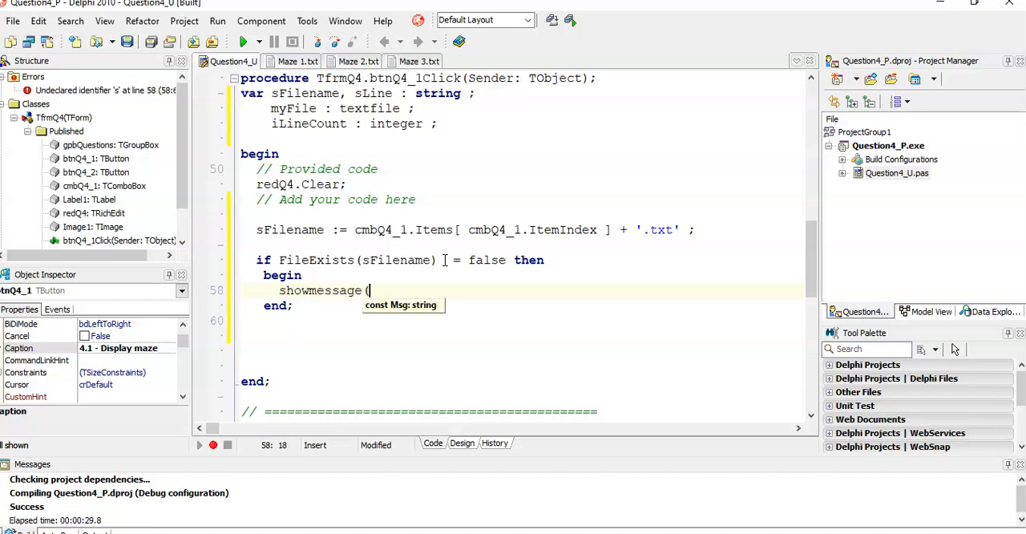
{"action": "type", "text": "'File not found!') ;"}
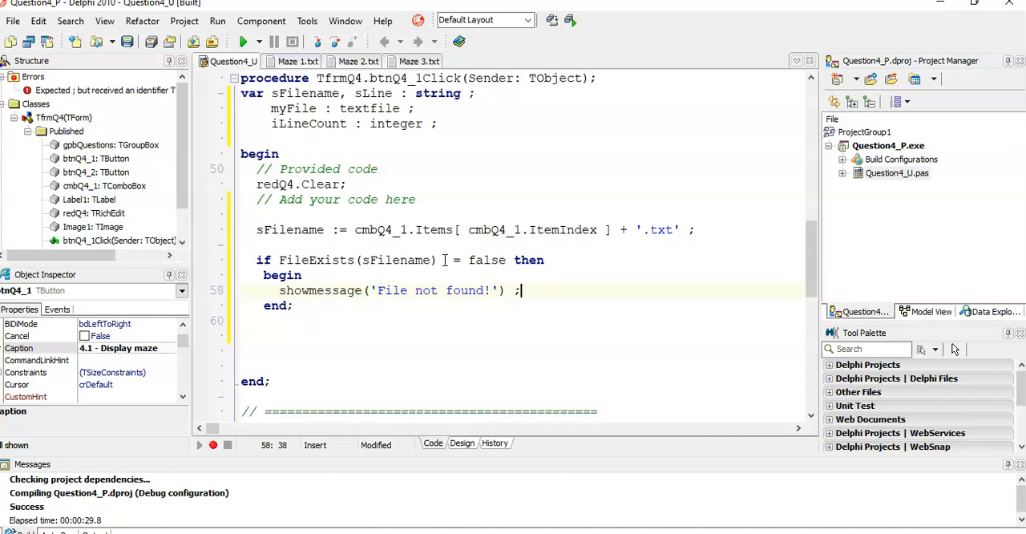
{"action": "type", "text": "Exit ;"}
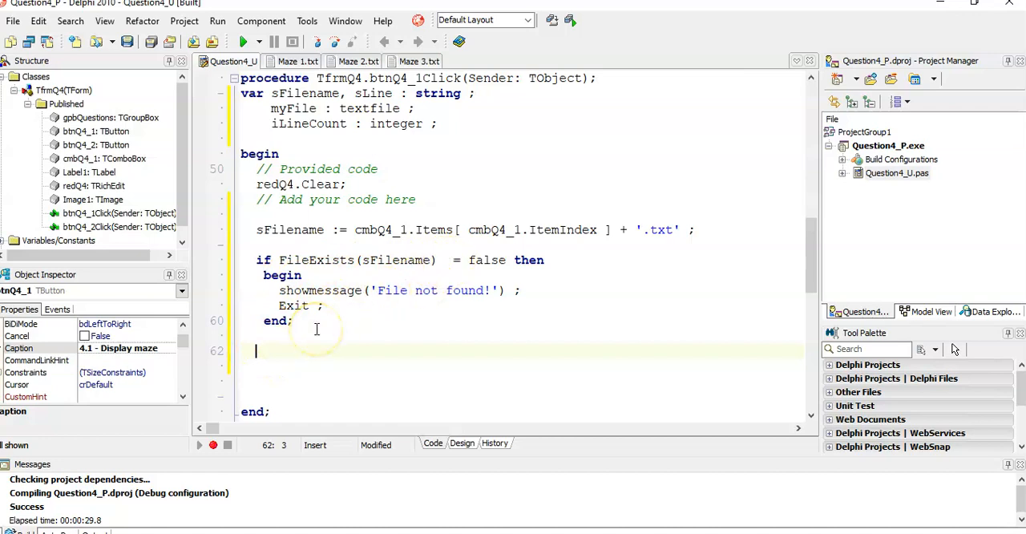
Add AssignFile(myFile, sFilename) and Reset(myfile) to open the maze file for reading.
{"action": "type", "text": "AssignFile ("}
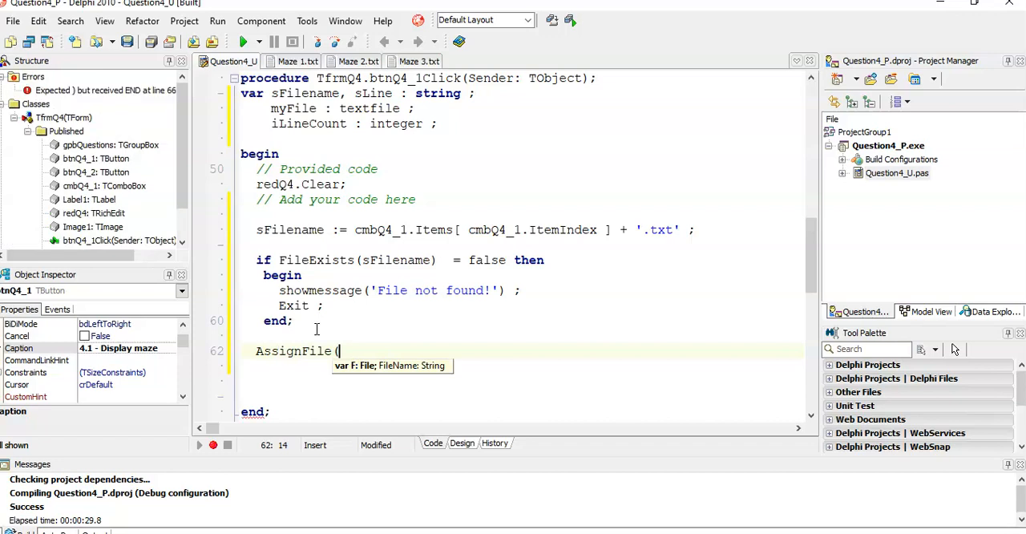
{"action": "type", "text": "myFile, s"}
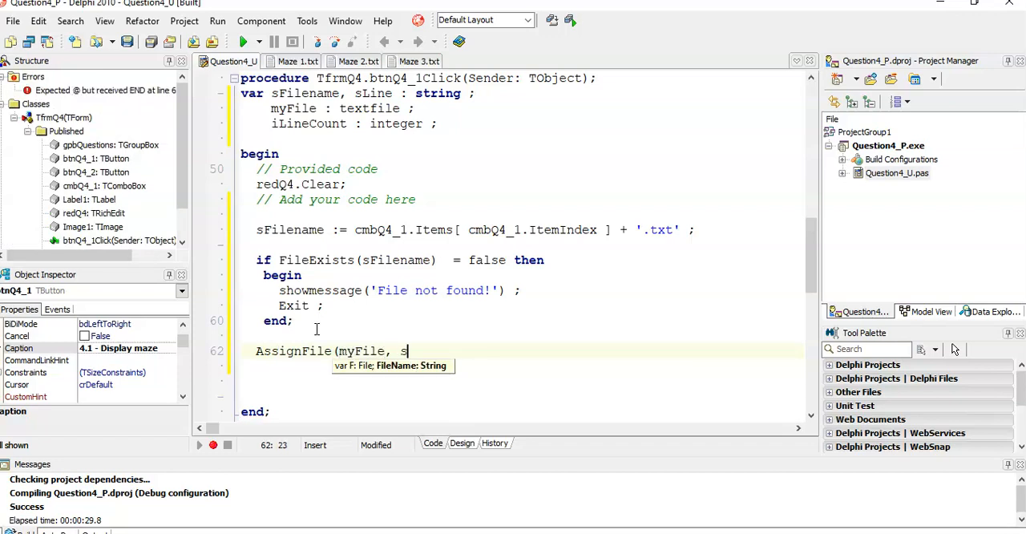
{"action": "type", "text": "Filename ) ;"}
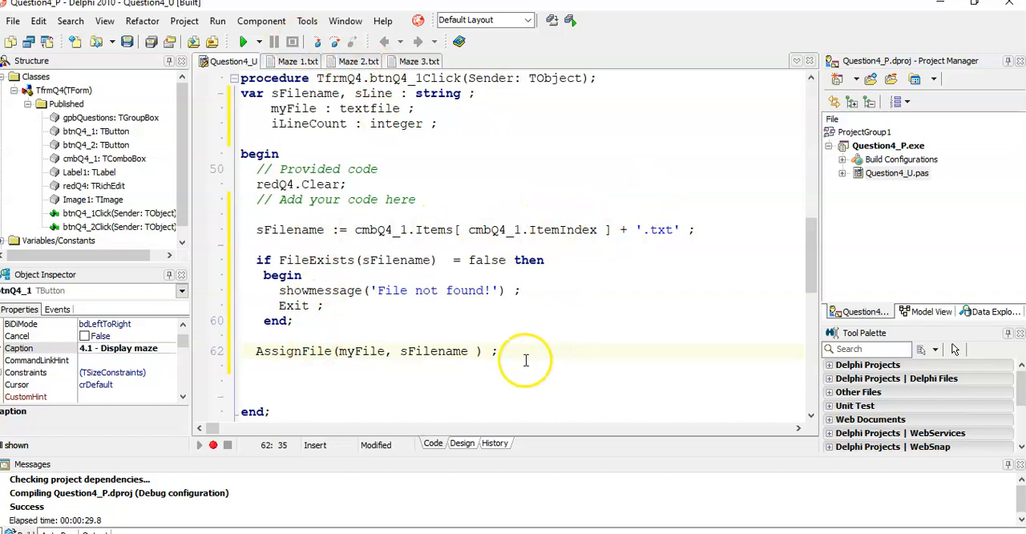
{"action": "double_click", "coordinate": [433, 351]}
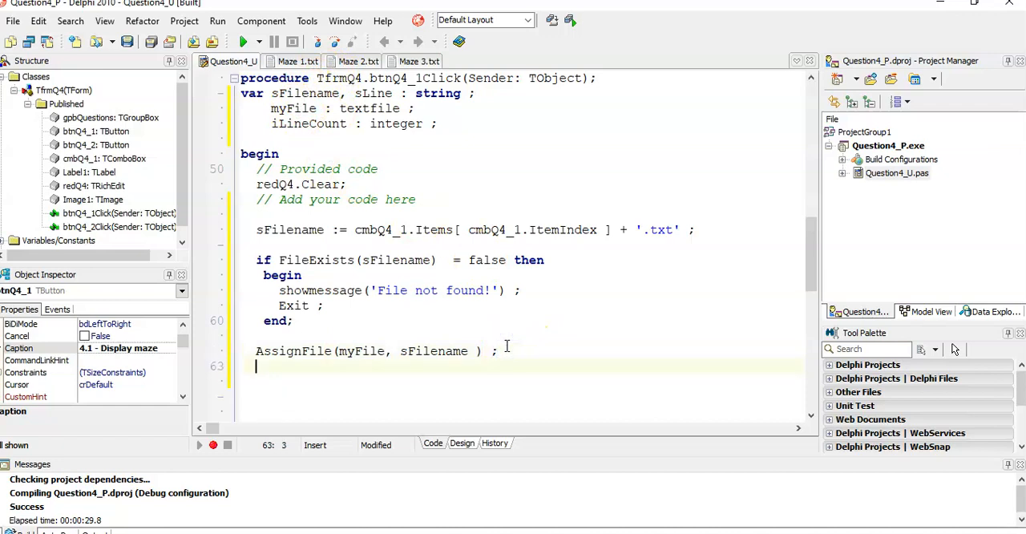
{"action": "type", "text": "Reset ("}
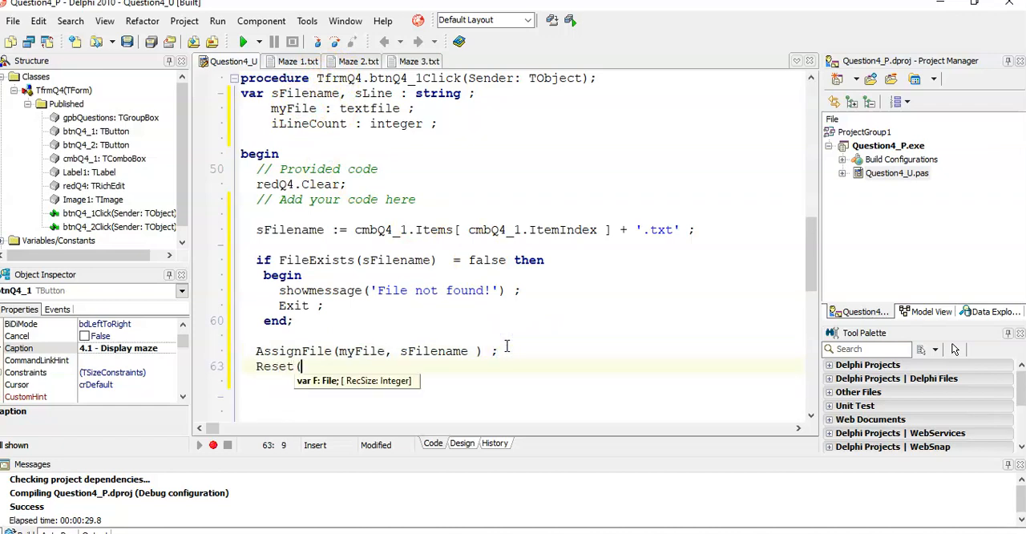
{"action": "type", "text": "myfile"}
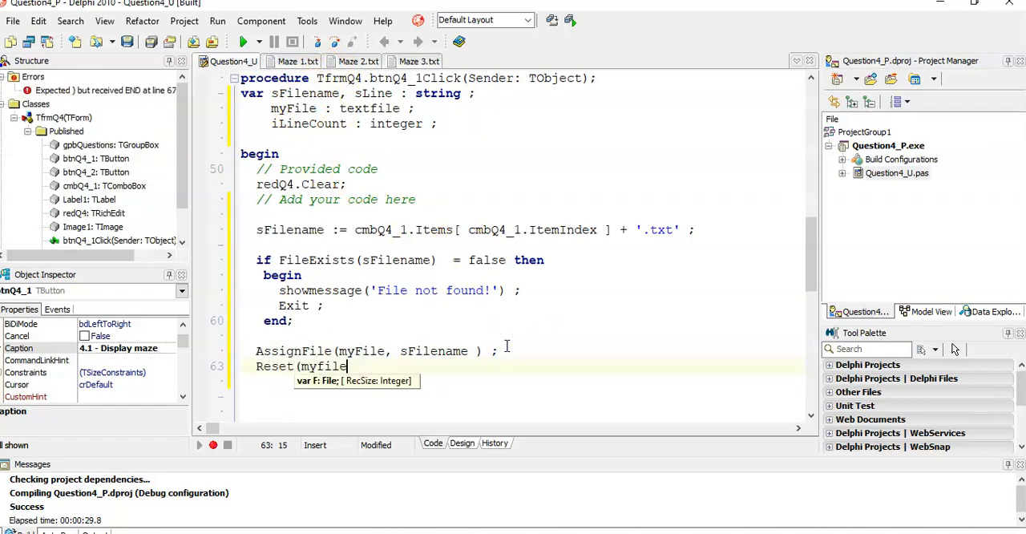
{"action": "key", "text": "enter"}
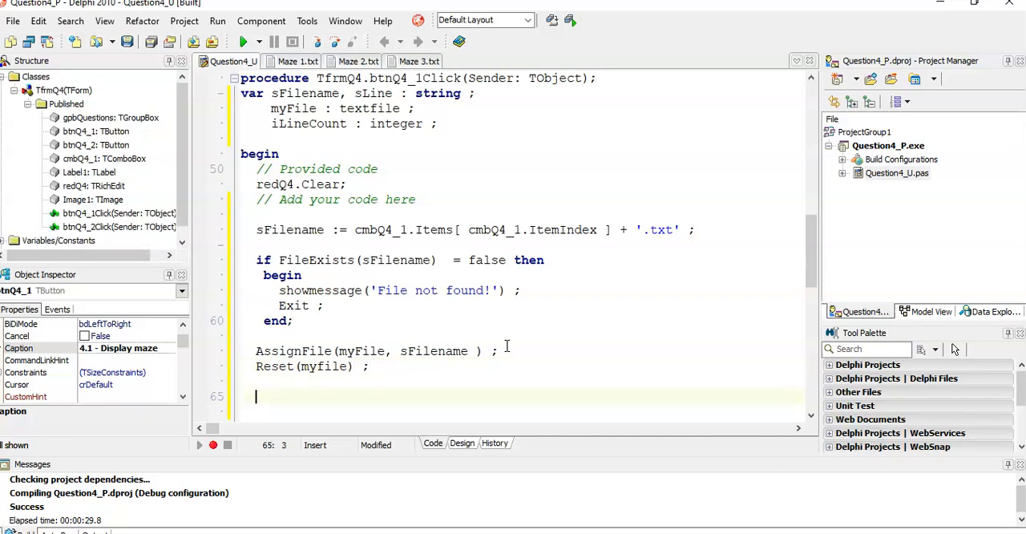
Write a while not Eof(myfile) loop that reads each line into sLine with readln.
{"action": "type", "text": "while not eof( do"}
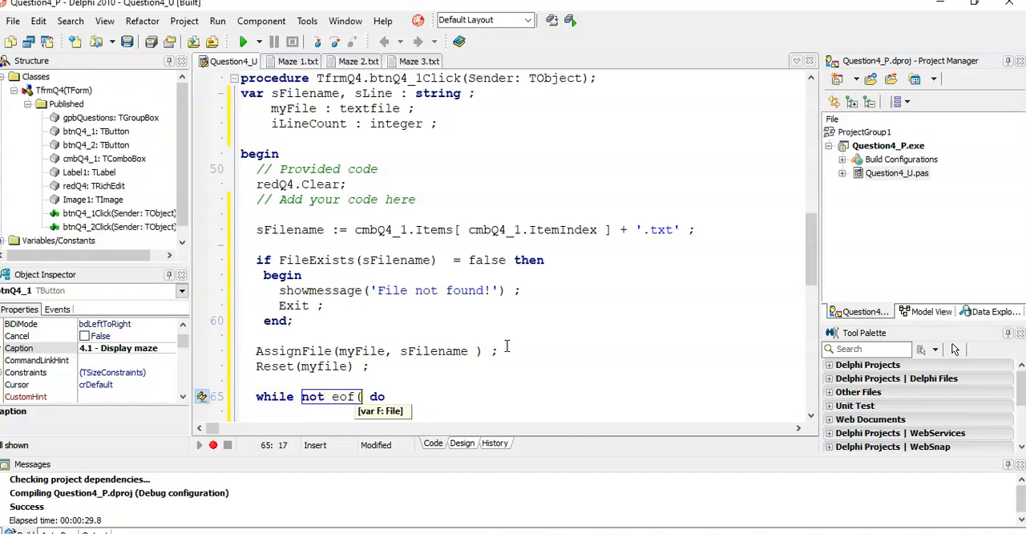
{"action": "type", "text": "m"}
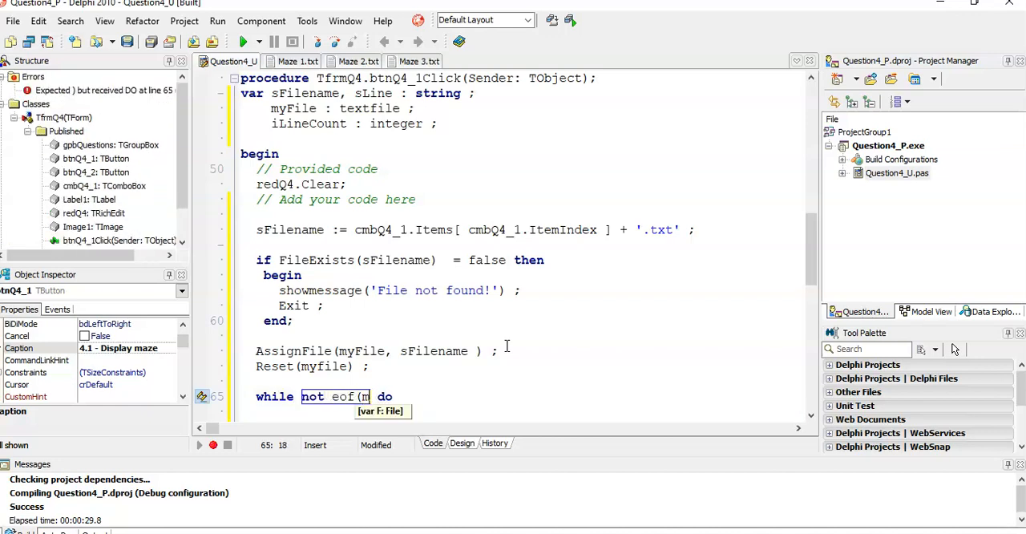
{"action": "type", "text": "yfile)"}
{"action": "type", "text": "begin"}
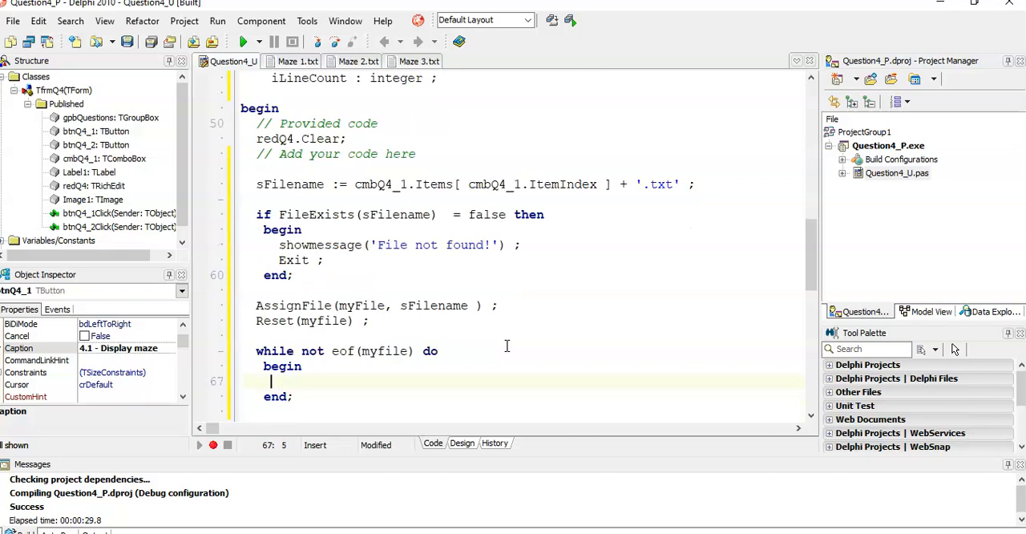
{"action": "type", "text": "readln"}
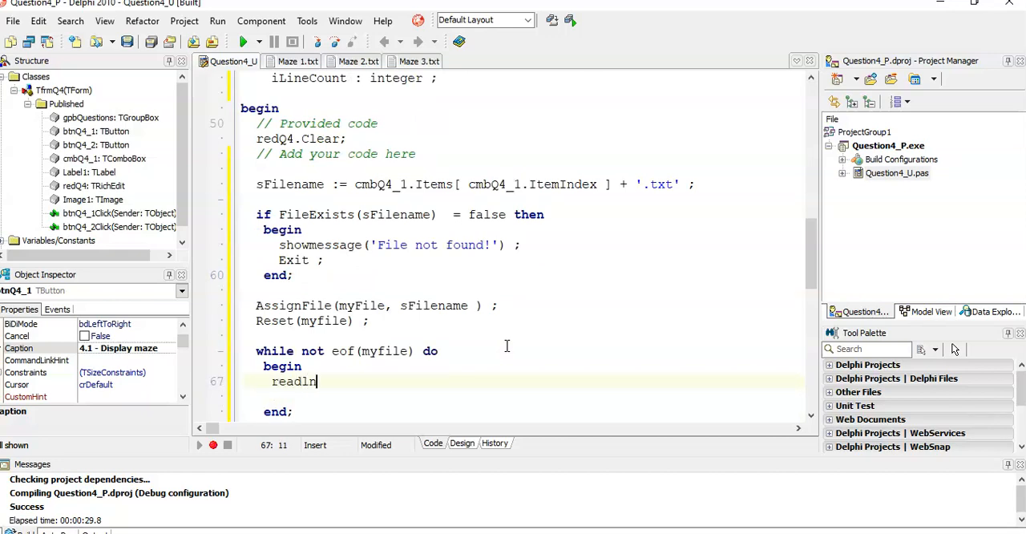
{"action": "type", "text": "( m"}
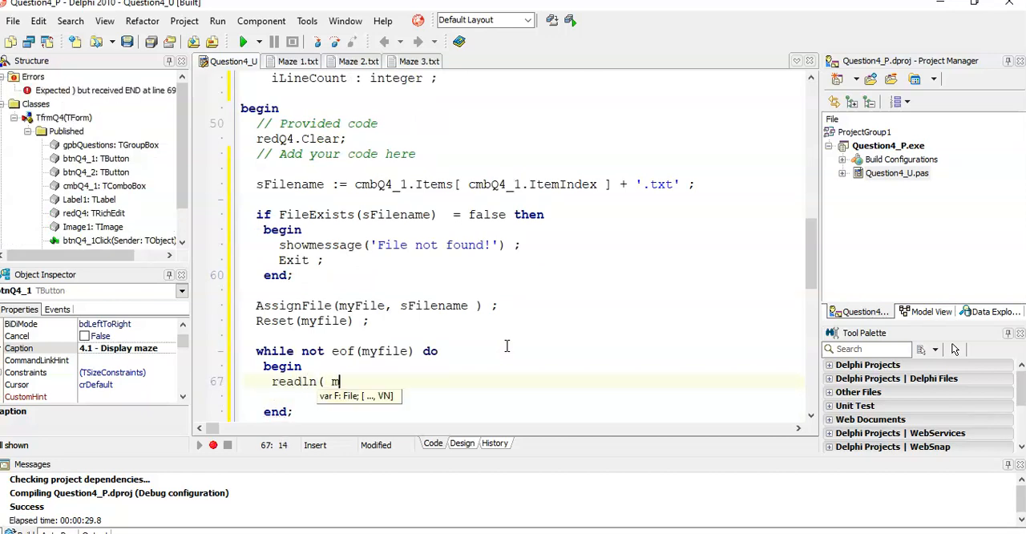
{"action": "type", "text": "yFile, s"}
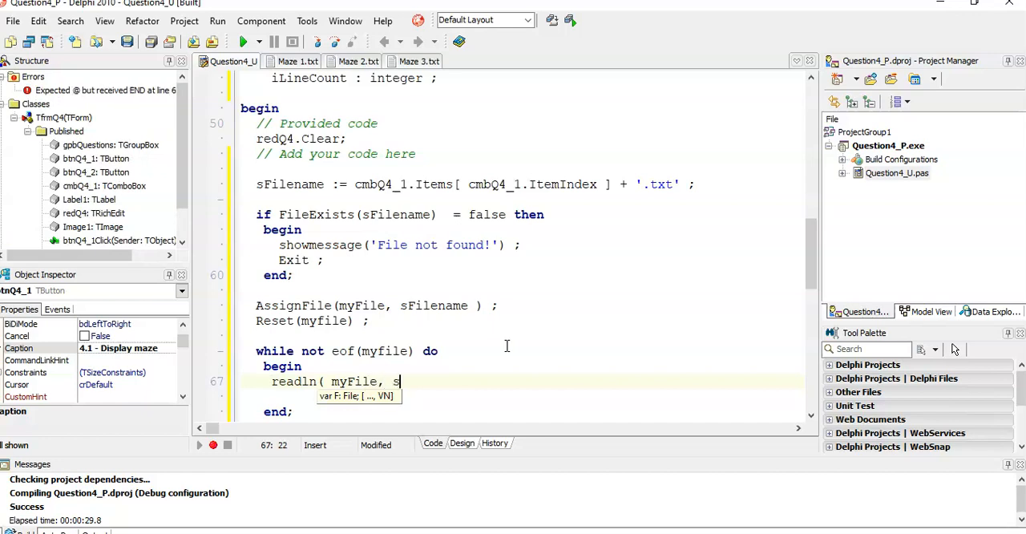
{"action": "type", "text": "Line ) ;"}
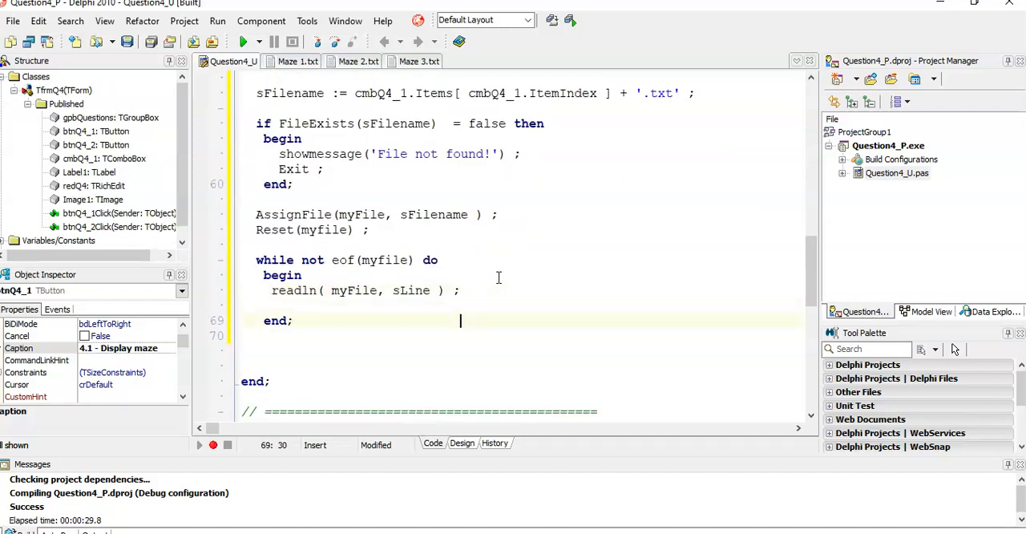
Add CloseFile(myfile) after the loop and begin an //end comment on its end.
{"action": "type", "text": "Cl"}
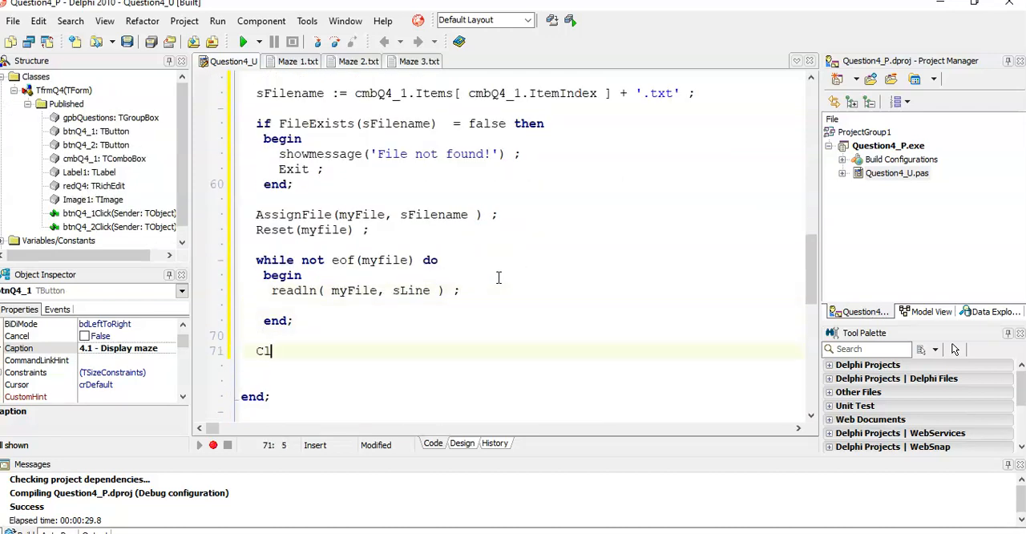
{"action": "type", "text": "oseFile(my"}
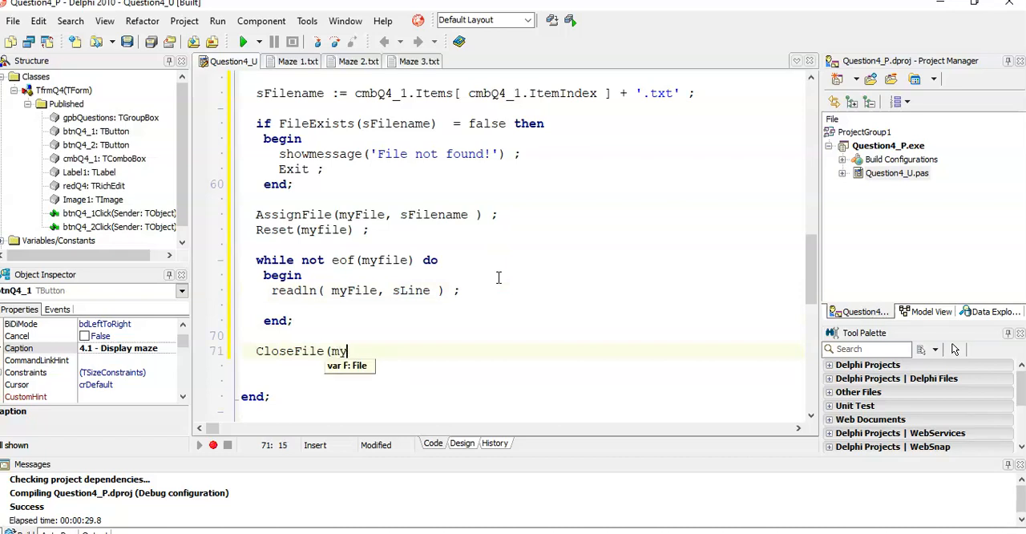
{"action": "type", "text": "file) ;"}
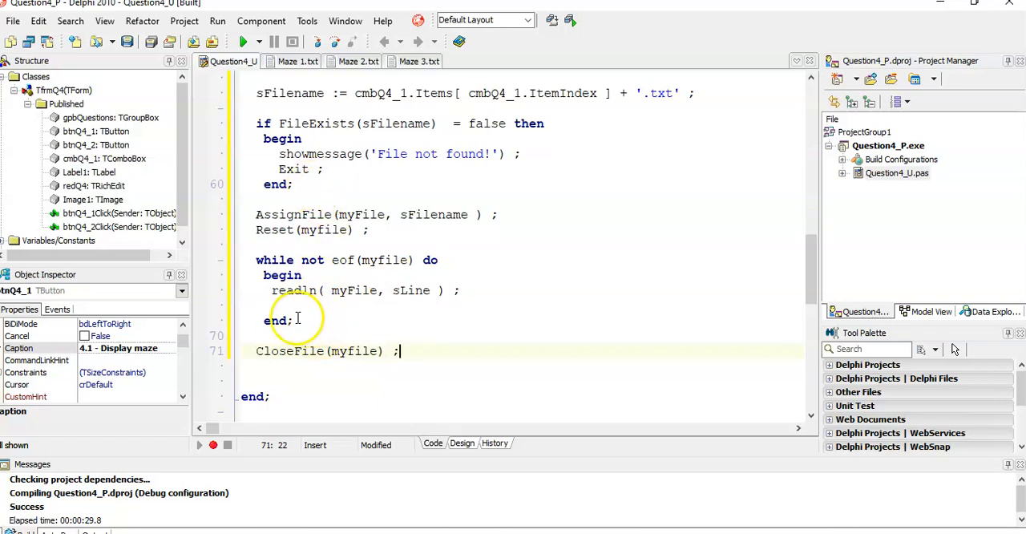
{"action": "type", "text": "//end of while"}
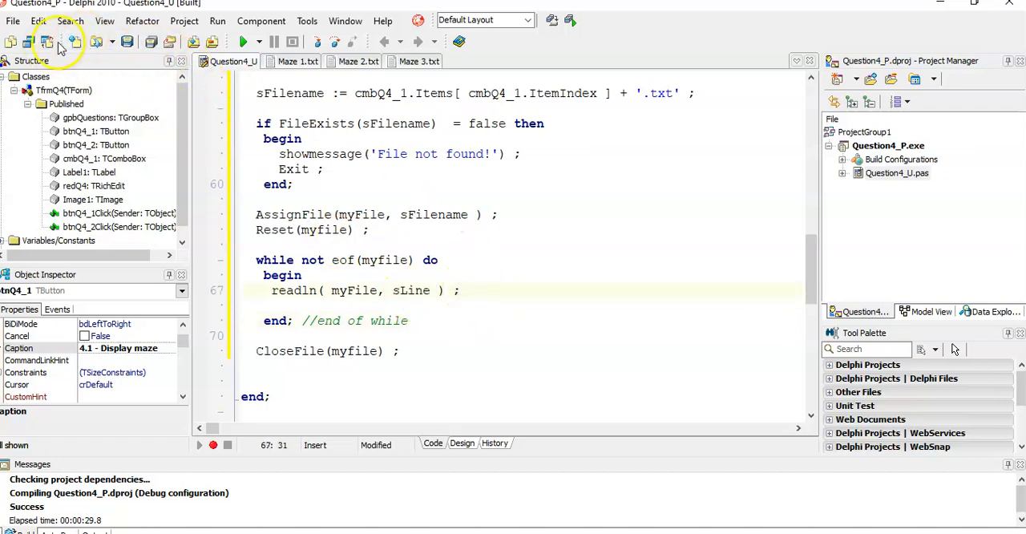
Finish the //end of while comment and start a redQ4.Lines.Add() call inside the loop.
{"action": "left_click", "coordinate": [462, 443]}
{"action": "type", "text": "redQ4."}
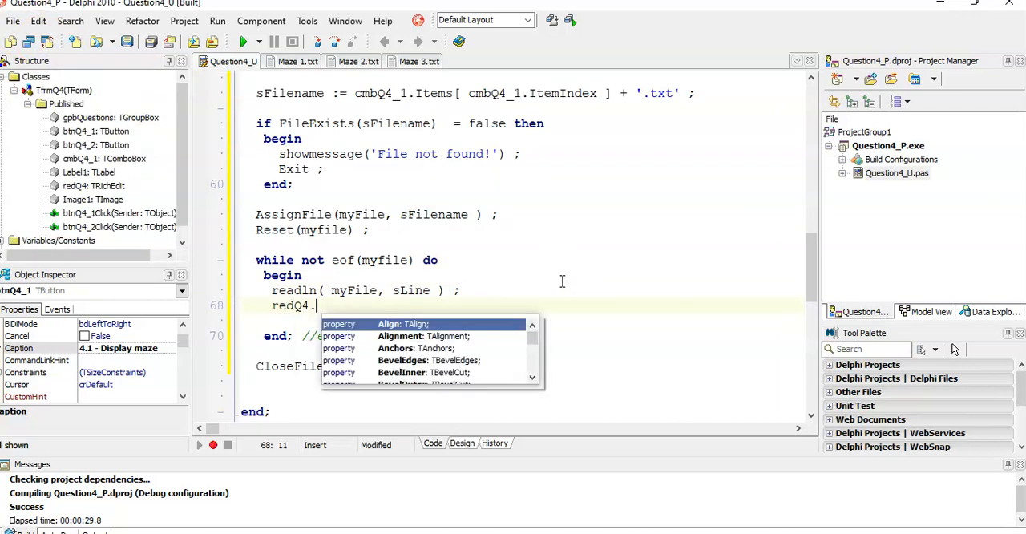
{"action": "type", "text": "Lines.a"}
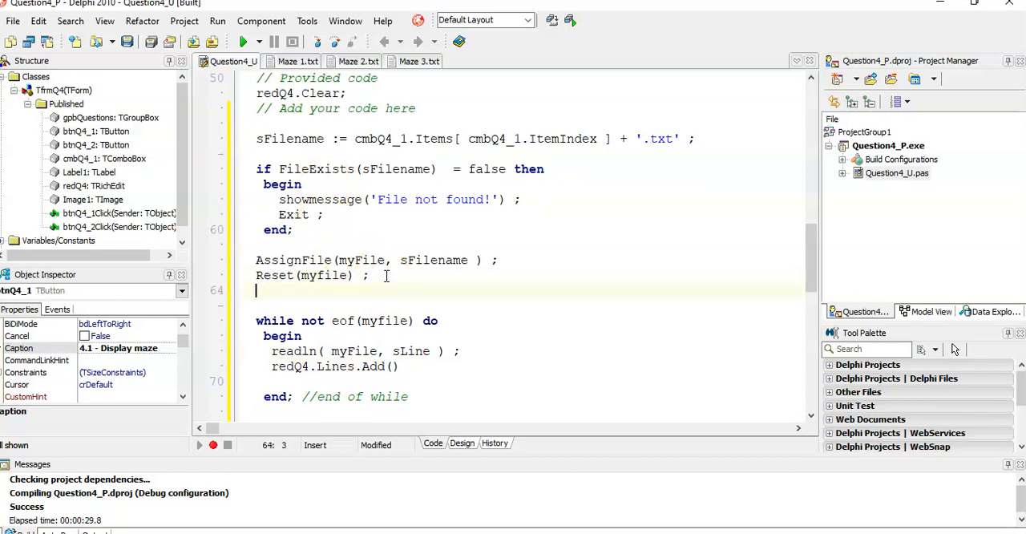
Add each line to redQ4 as IntToStr(iLineCount) + #9 + sLine, then compile and run.
{"action": "type", "text": "iLineCount := 0 ;"}
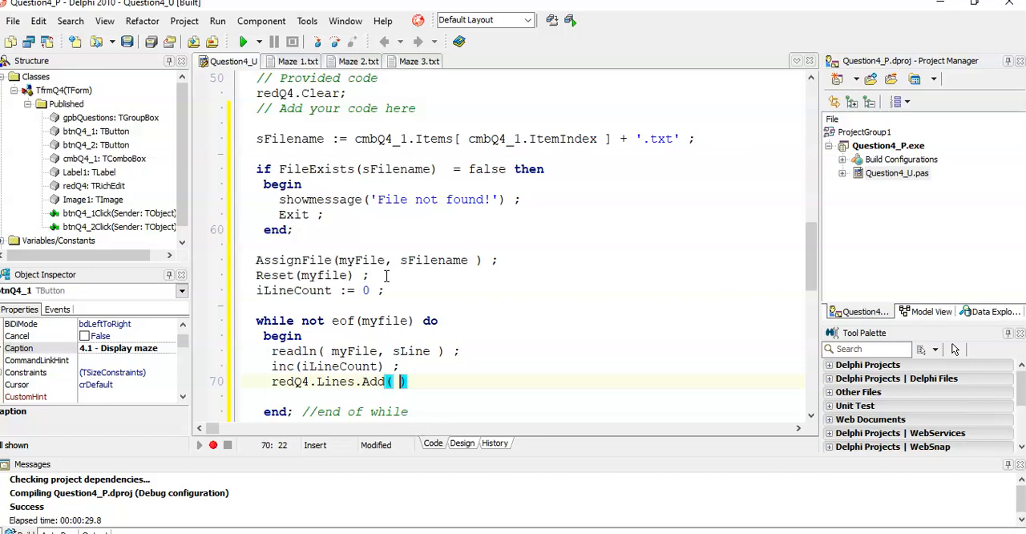
{"action": "type", "text": "iLineCount"}
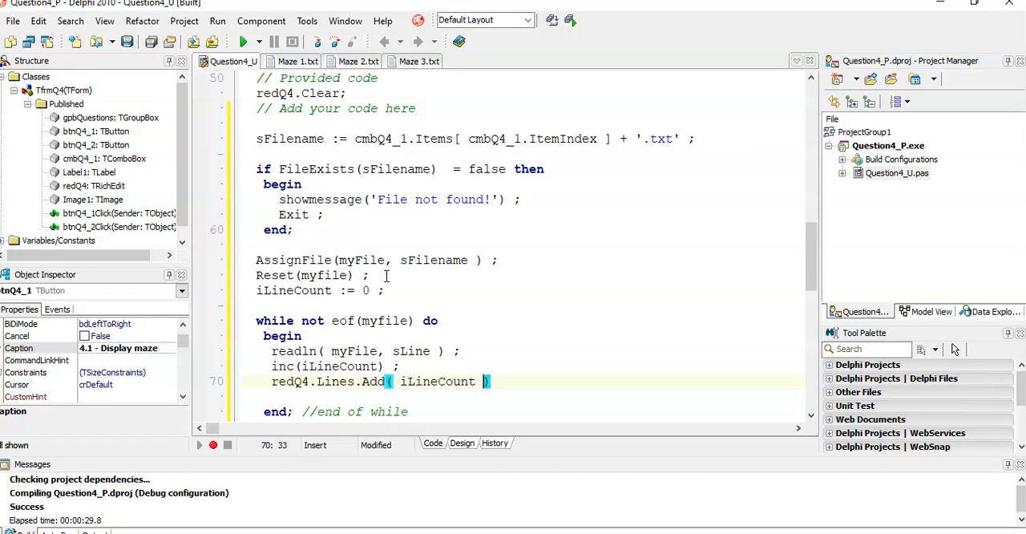
{"action": "type", "text": "+ #9"}
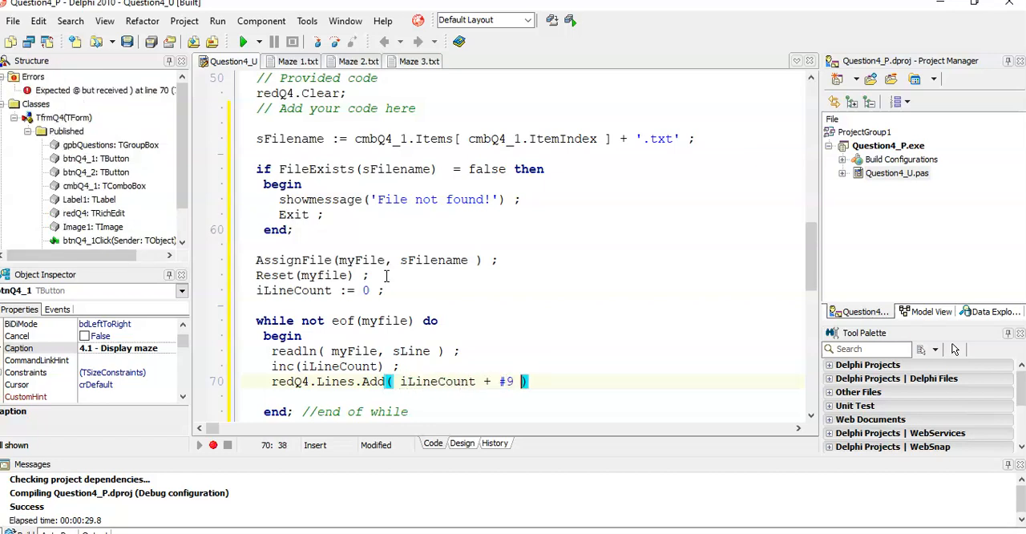
{"action": "type", "text": "+ sLine"}
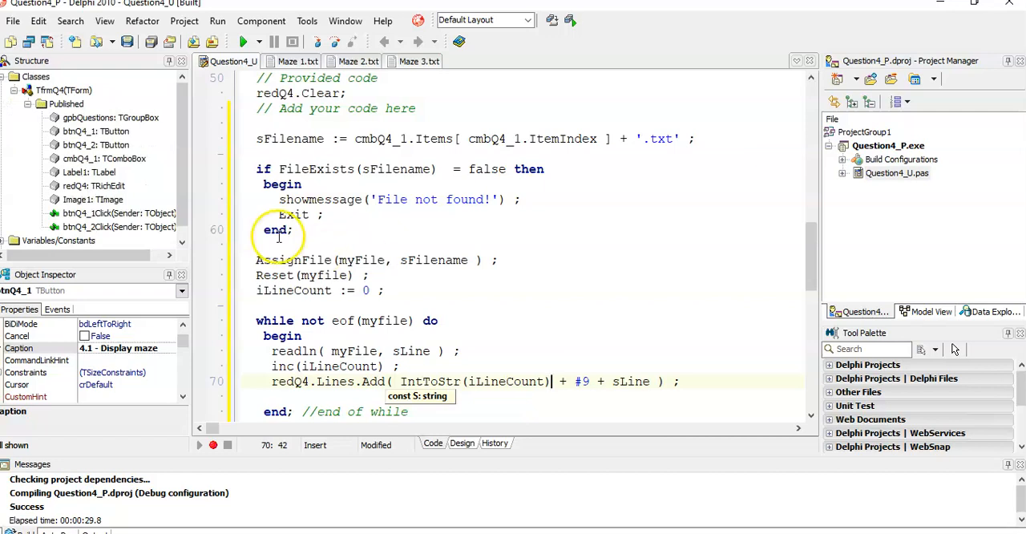
{"action": "left_click", "coordinate": [244, 42]}
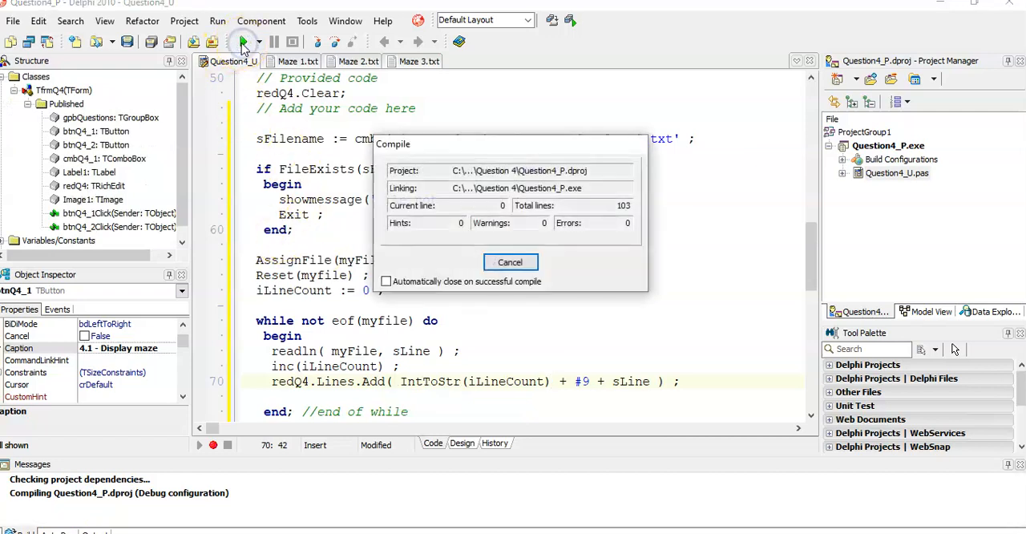
Select Maze 1 from the combo box and display it as sixteen numbered lines.
{"action": "left_click", "coordinate": [244, 41]}
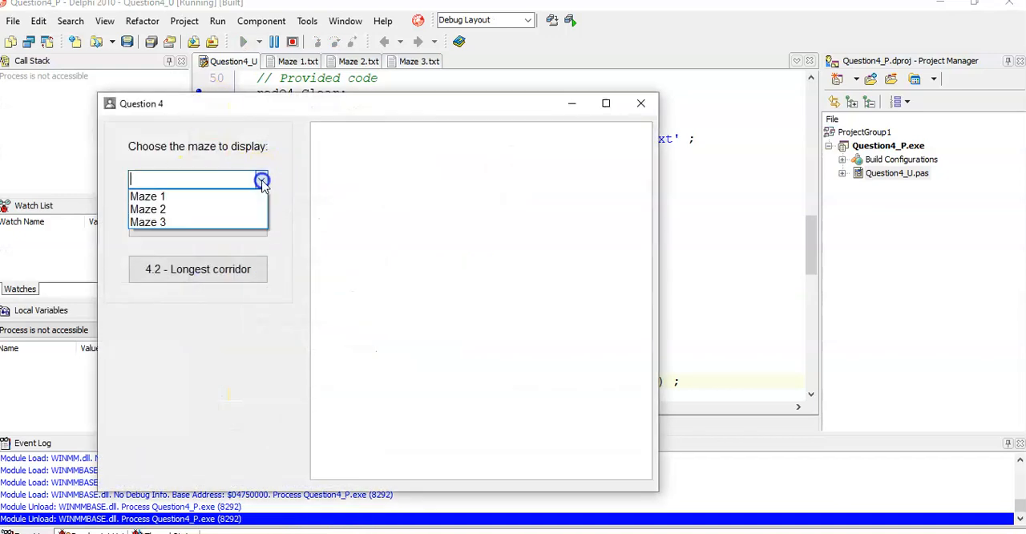
{"action": "left_click", "coordinate": [199, 221]}
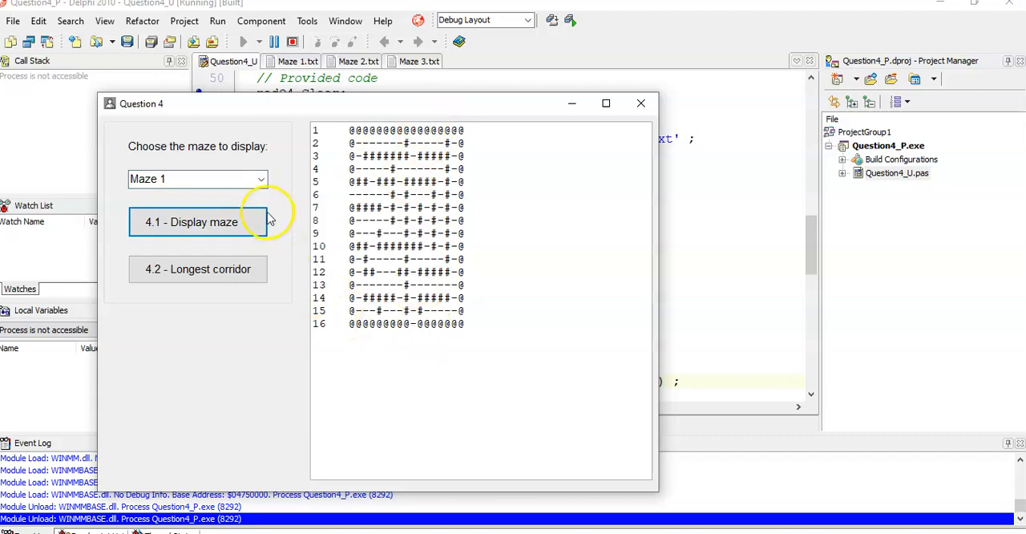
{"action": "left_click", "coordinate": [199, 221]}
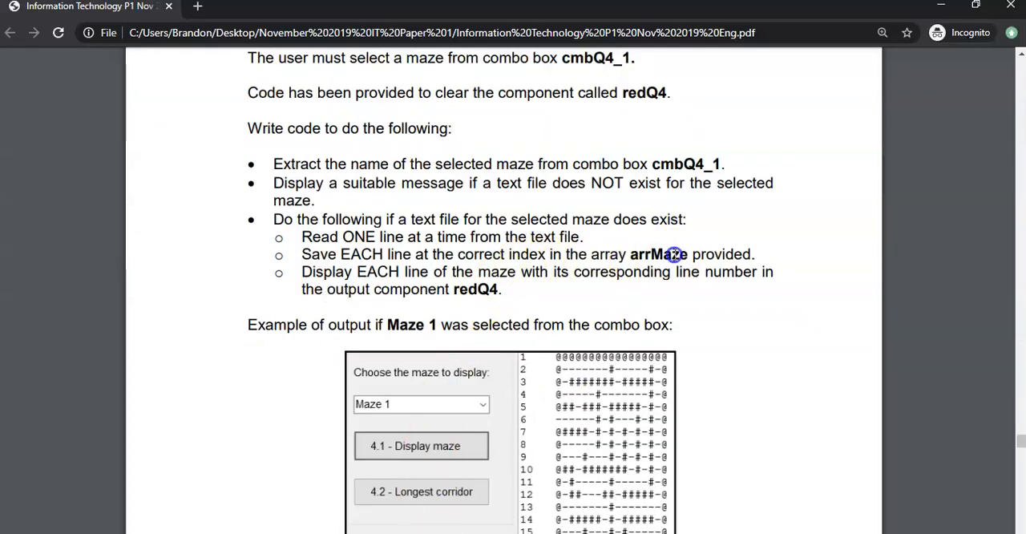
{"action": "double_click", "coordinate": [657, 253]}
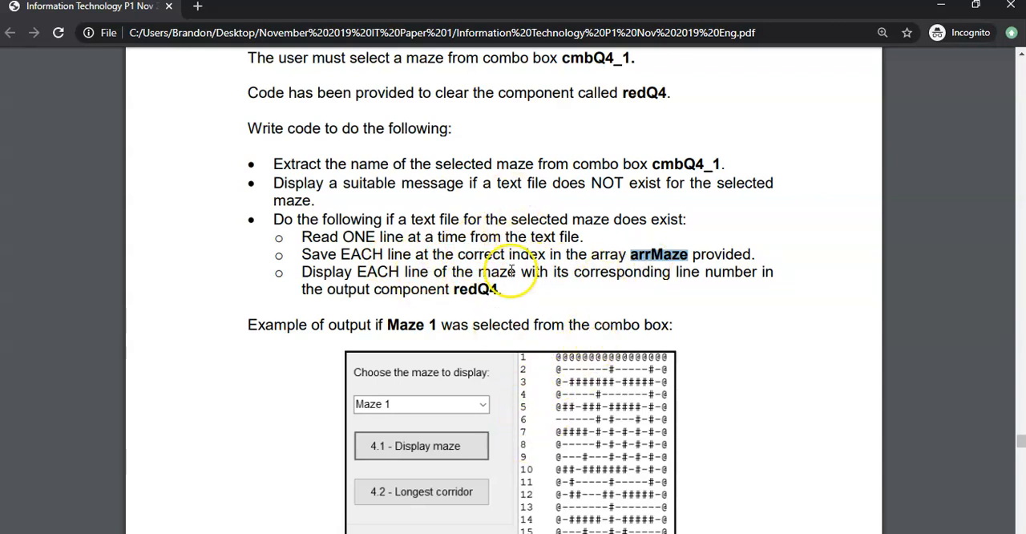
{"action": "mouse_move", "coordinate": [603, 366]}
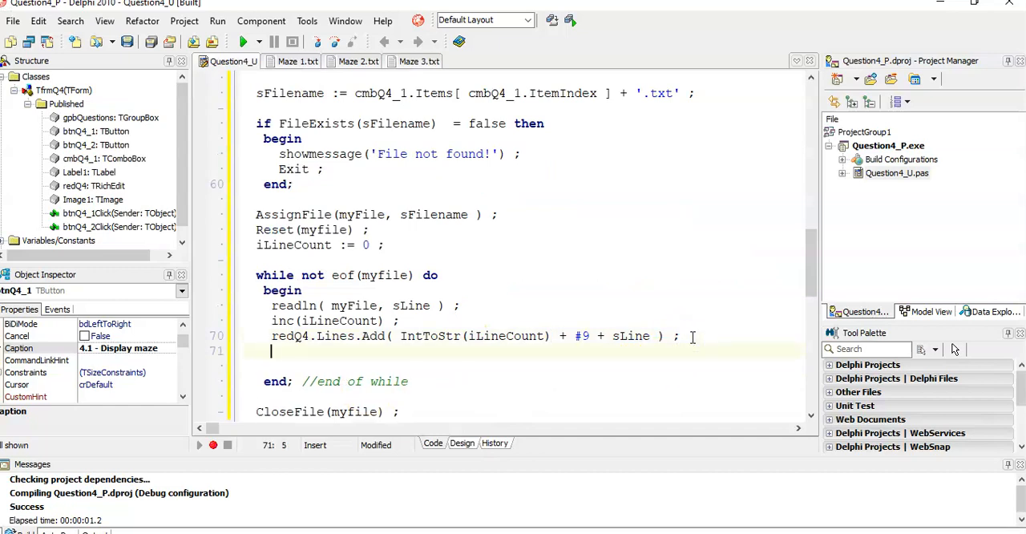
Store each read line with arrMaze[ iLineCount ] := sLine; inside the while loop.
{"action": "type", "text": "arrMaze[ iLine"}
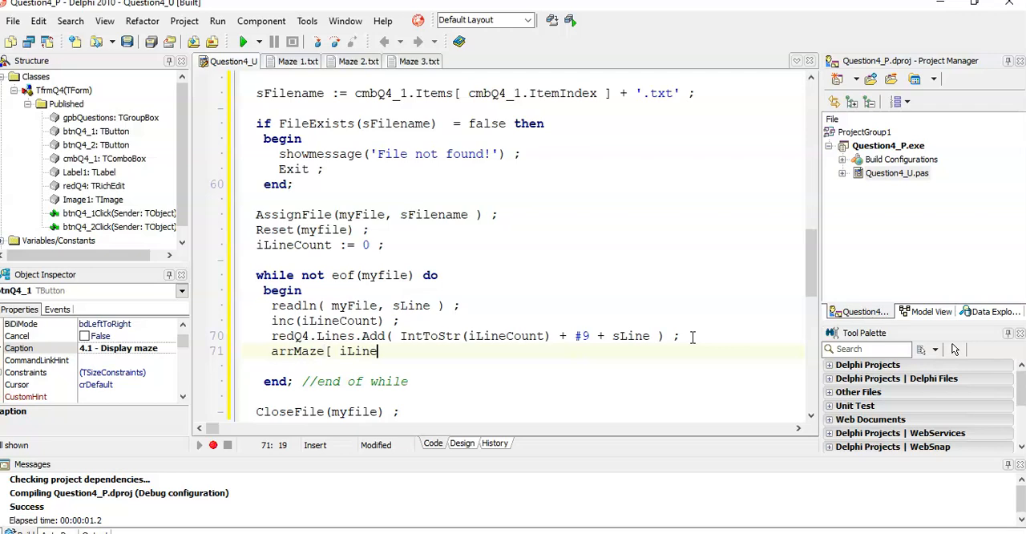
{"action": "type", "text": "Count"}
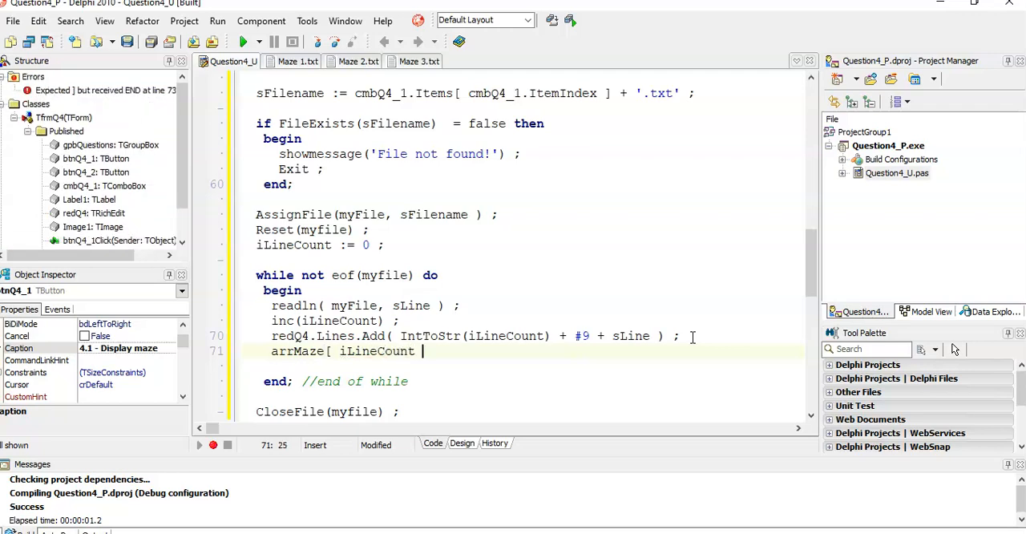
{"action": "type", "text": "] := sLine"}
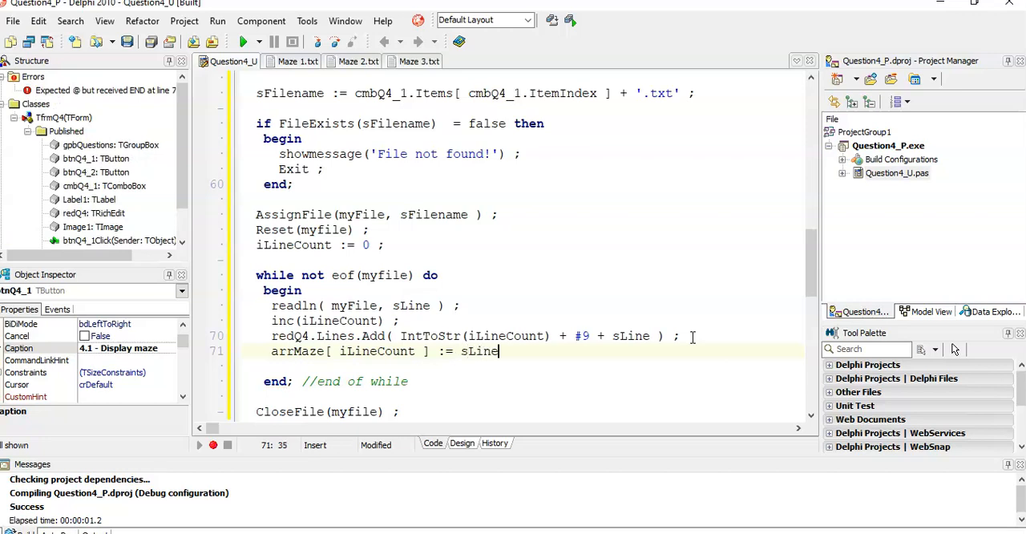
{"action": "type", "text": ";"}
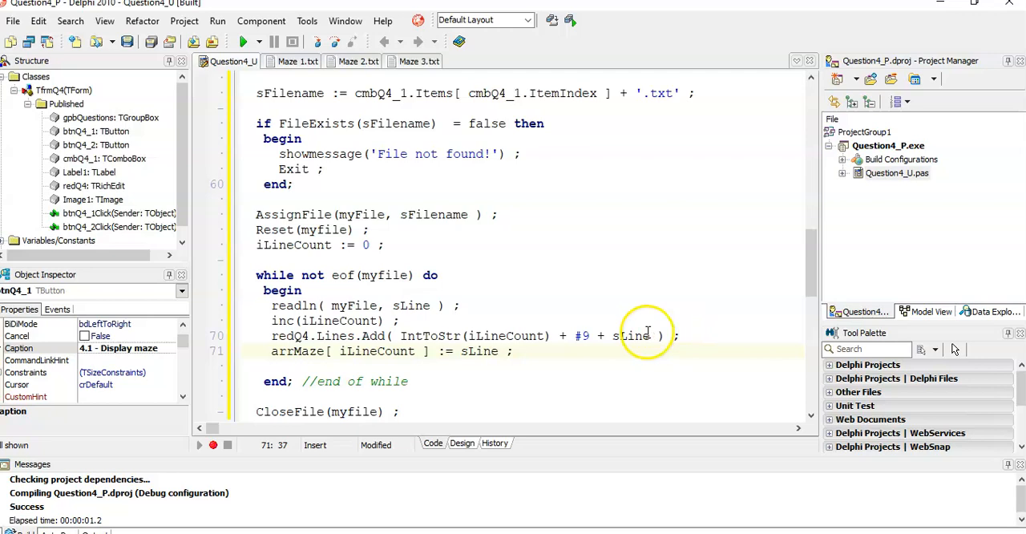
{"action": "mouse_move", "coordinate": [481, 271]}
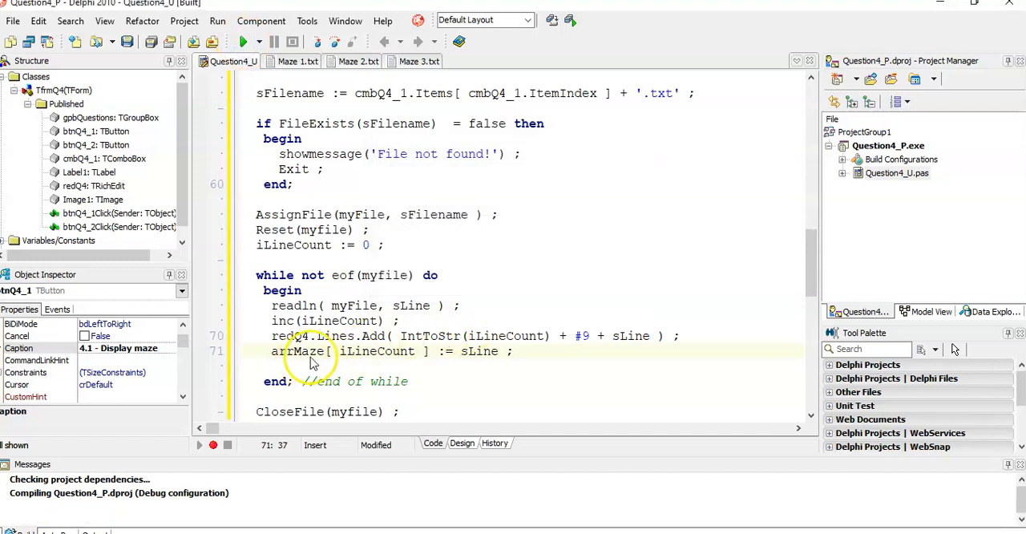
Rerun, get 'File not found!' with no maze chosen, then select and display Maze 3.
{"action": "left_click", "coordinate": [244, 42]}
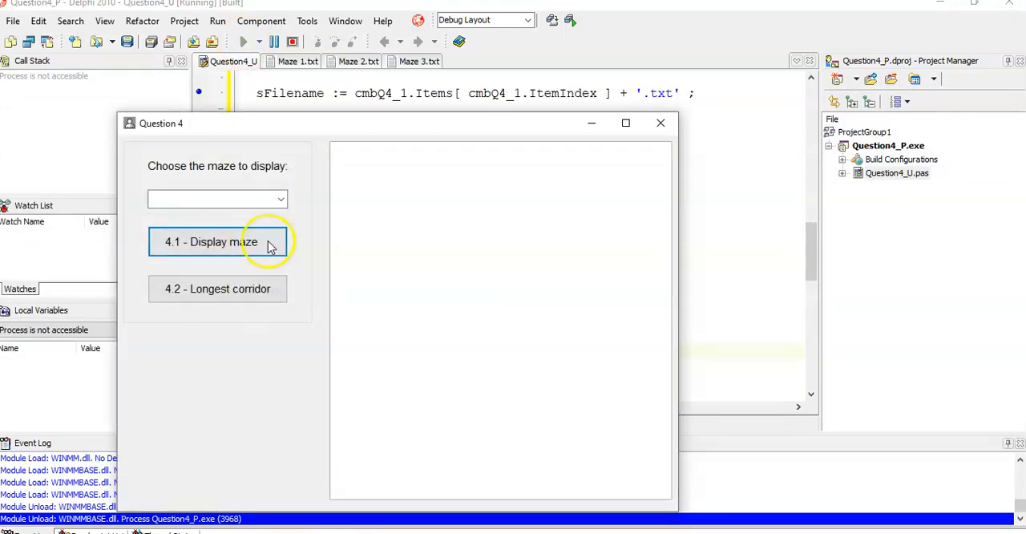
{"action": "left_click", "coordinate": [218, 240]}
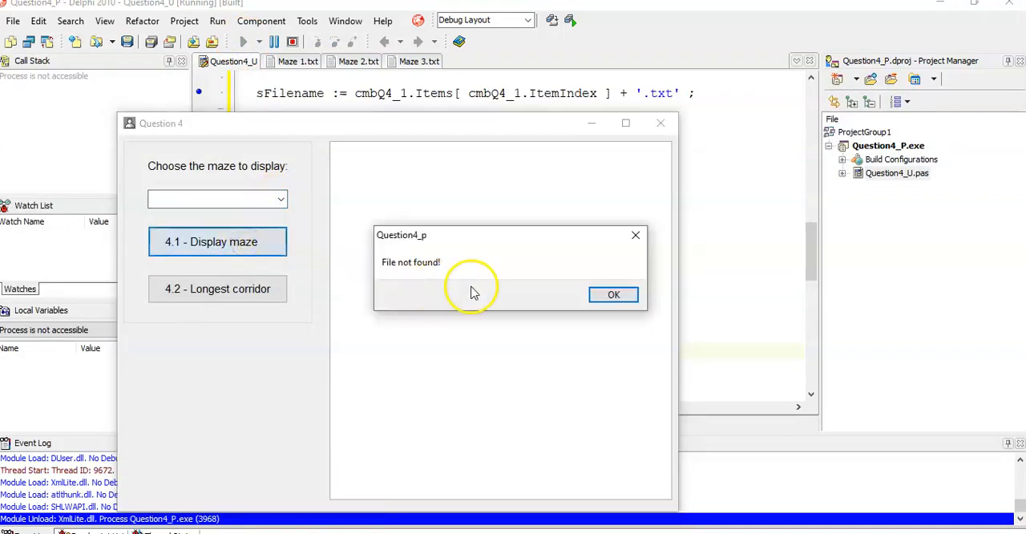
{"action": "left_click", "coordinate": [612, 295]}
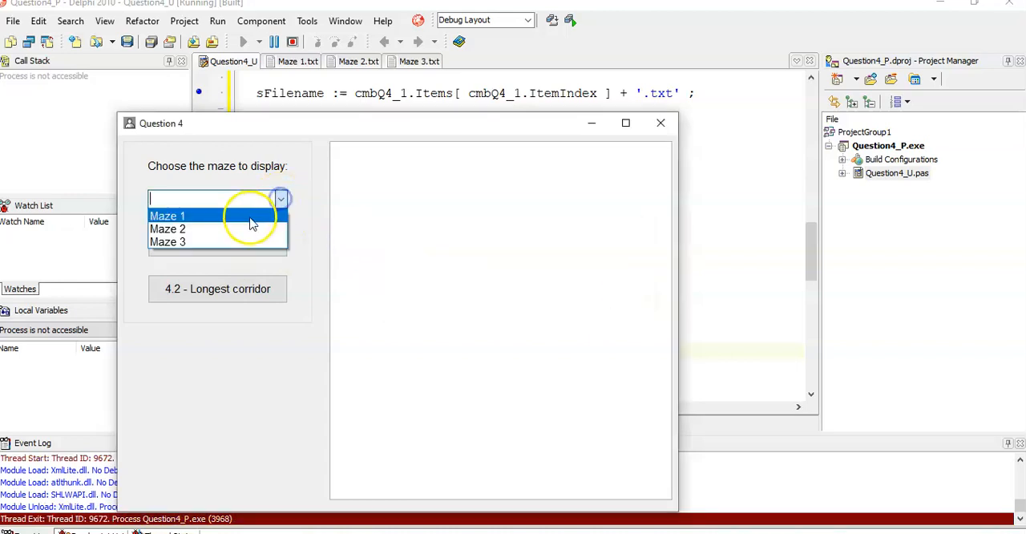
{"action": "left_click", "coordinate": [167, 240]}
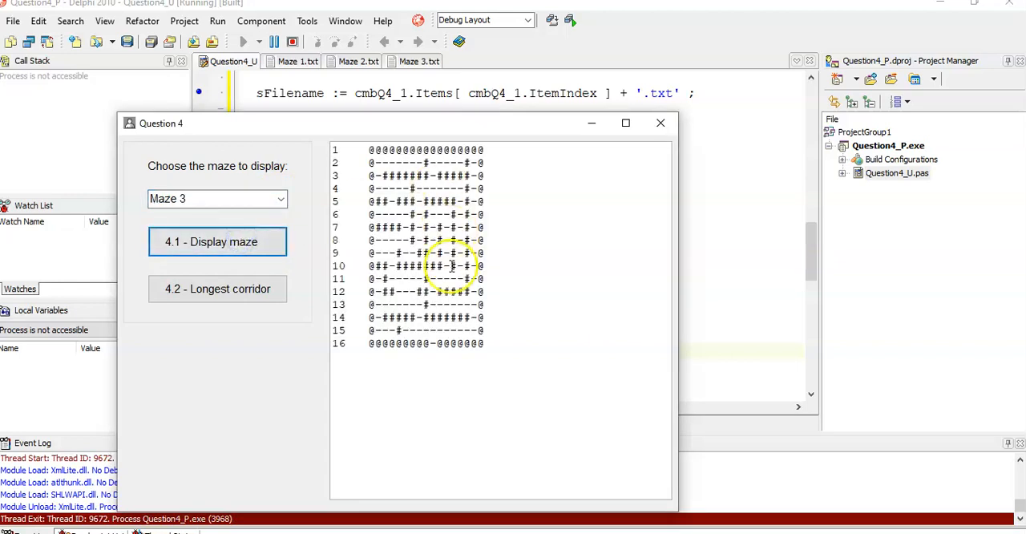